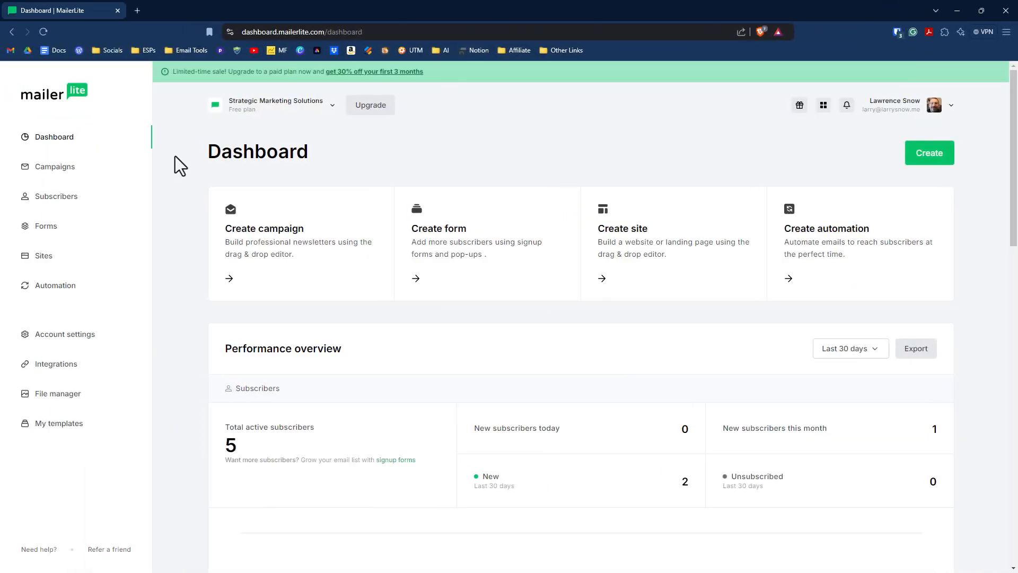
# Open the Feedback draft campaign from the Campaigns list at its Review and schedule page.
pyautogui.click(55, 166)
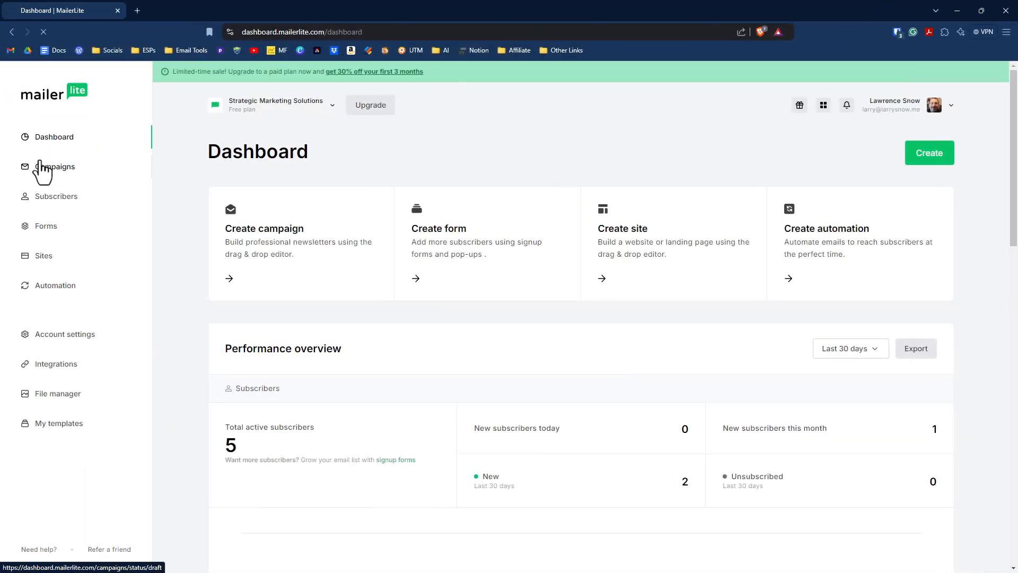
pyautogui.click(56, 165)
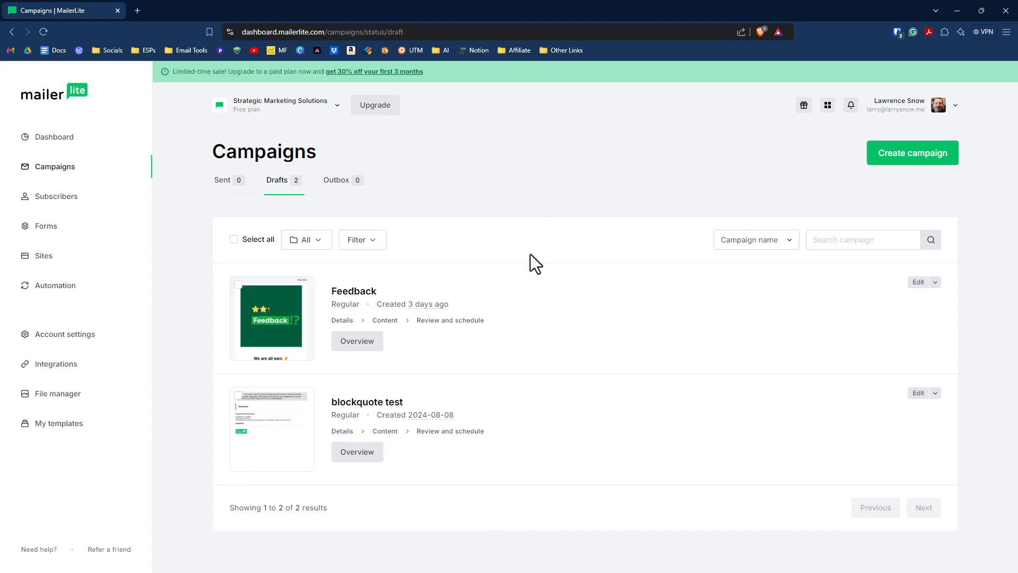
pyautogui.click(449, 320)
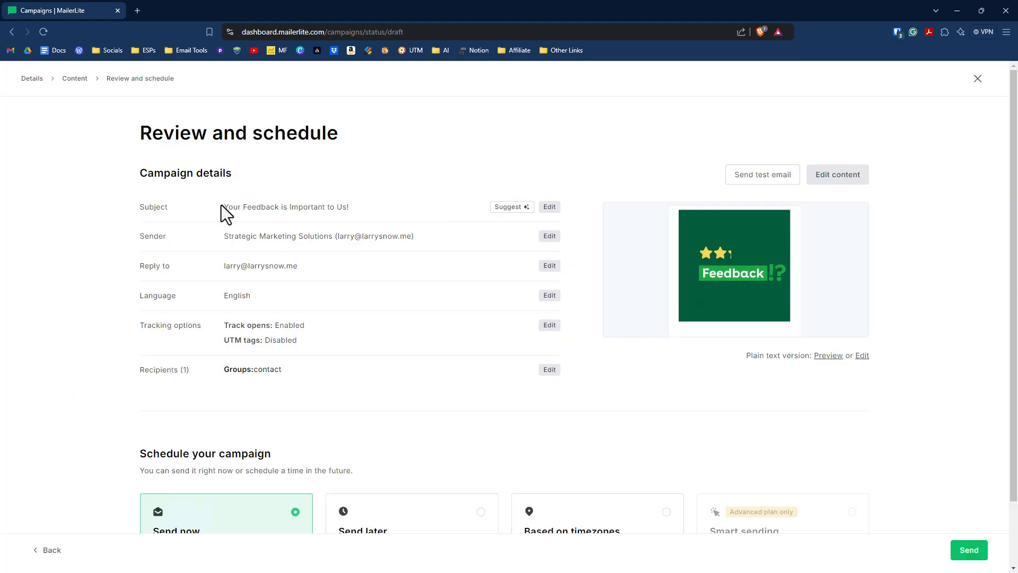
pyautogui.moveTo(387, 221)
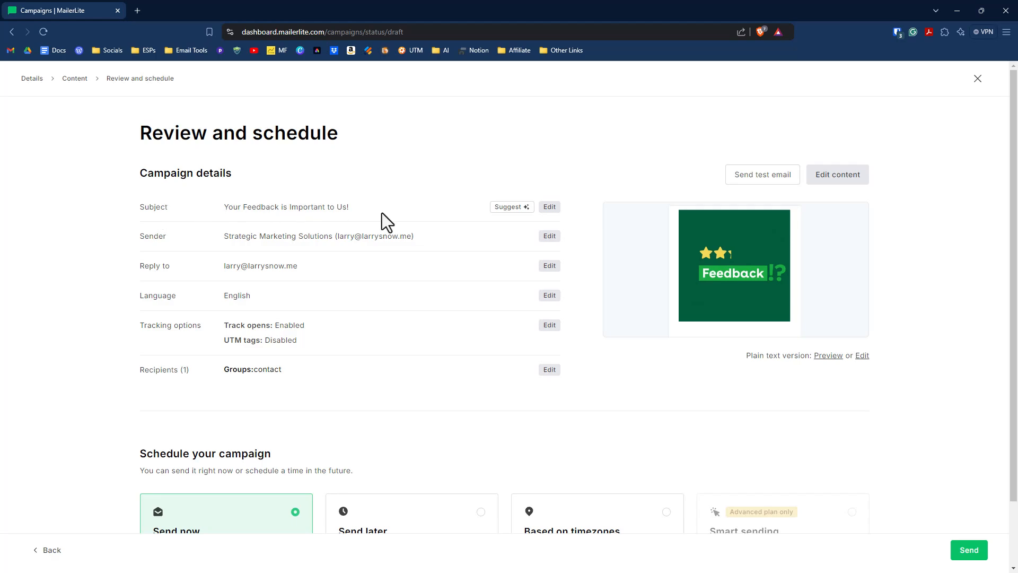
pyautogui.moveTo(189, 310)
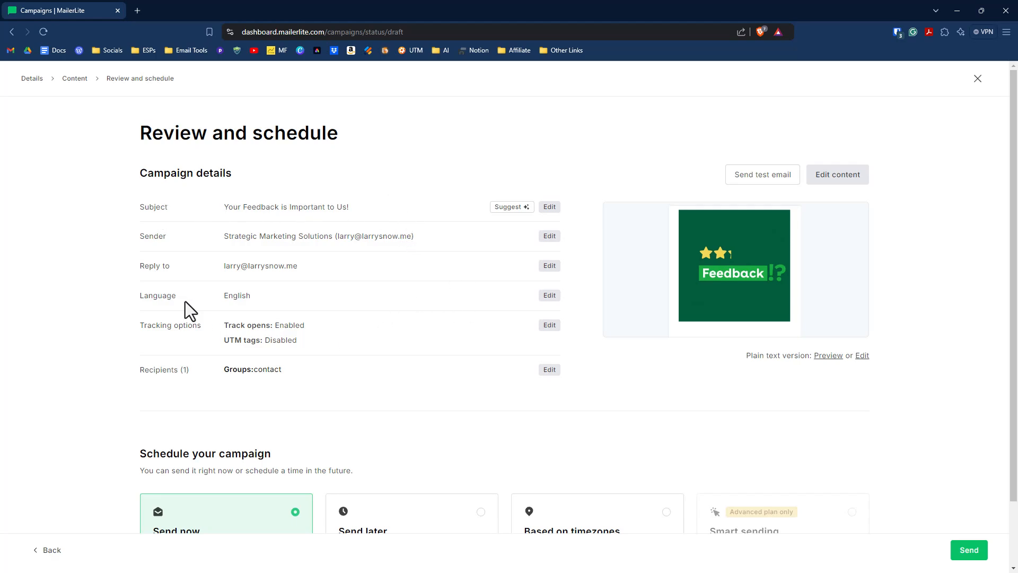
pyautogui.moveTo(329, 351)
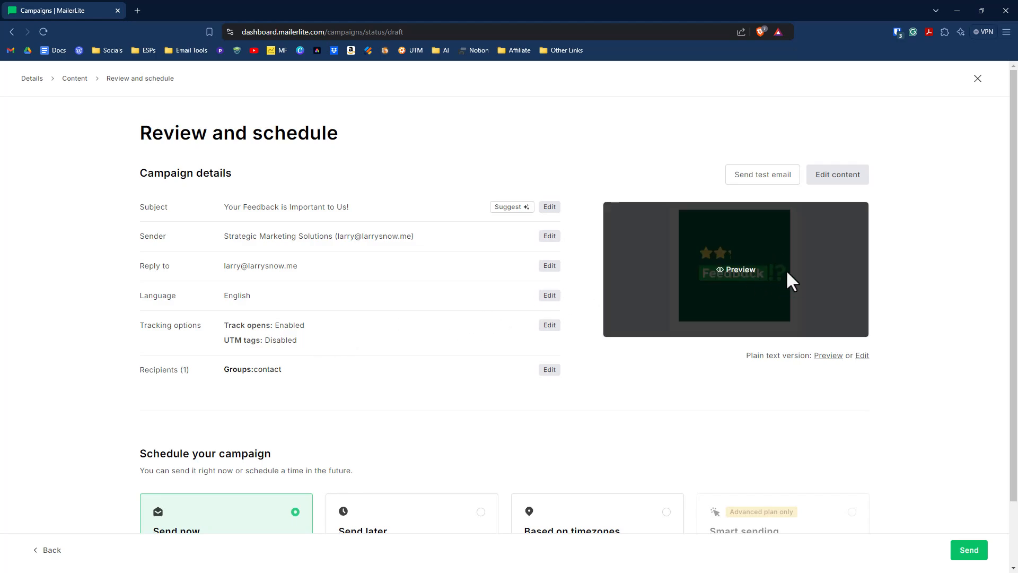
pyautogui.moveTo(842, 190)
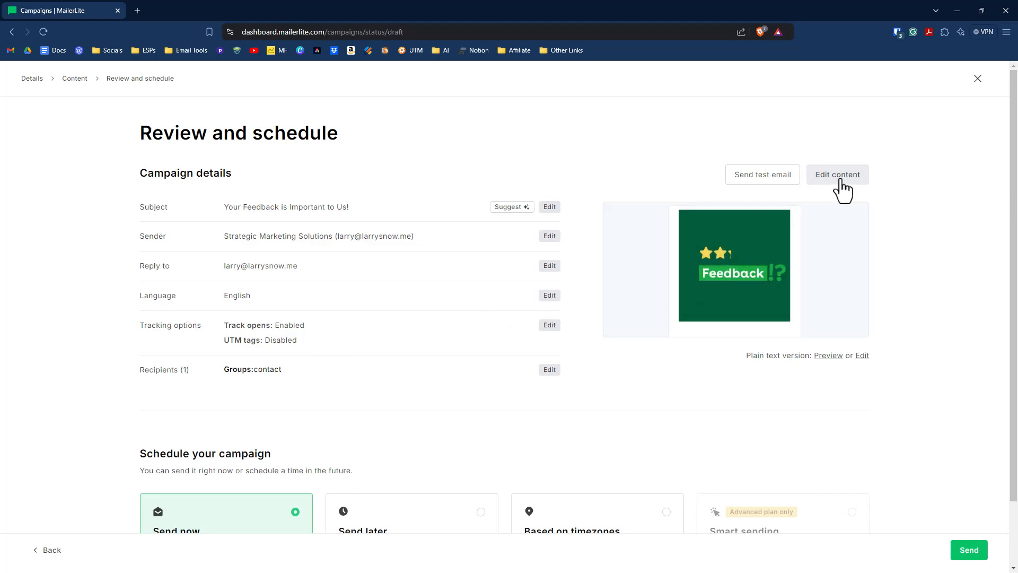
# Enter the drag-and-drop content editor and show the Special blocks category with the Survey block.
pyautogui.click(836, 174)
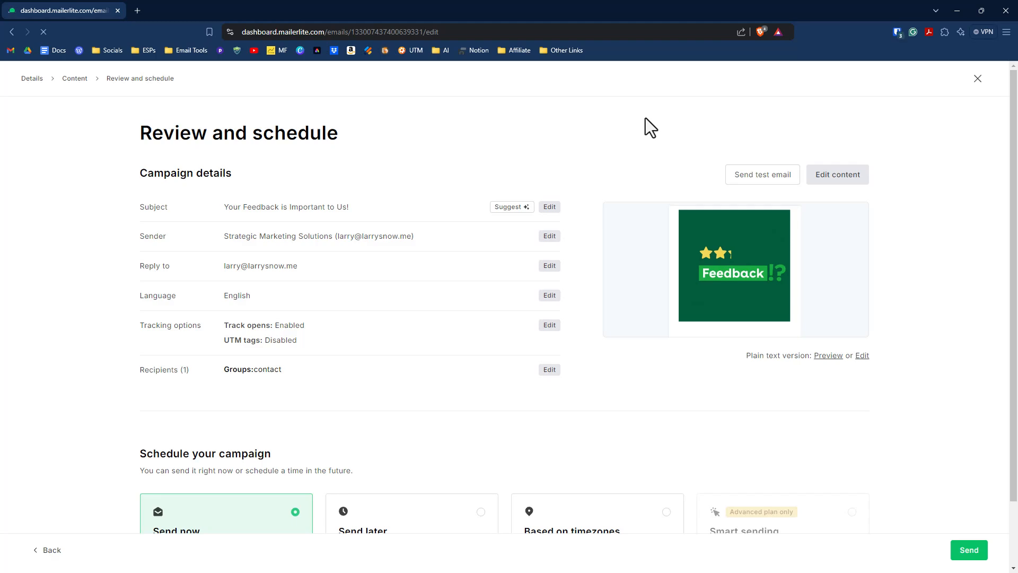
pyautogui.click(836, 174)
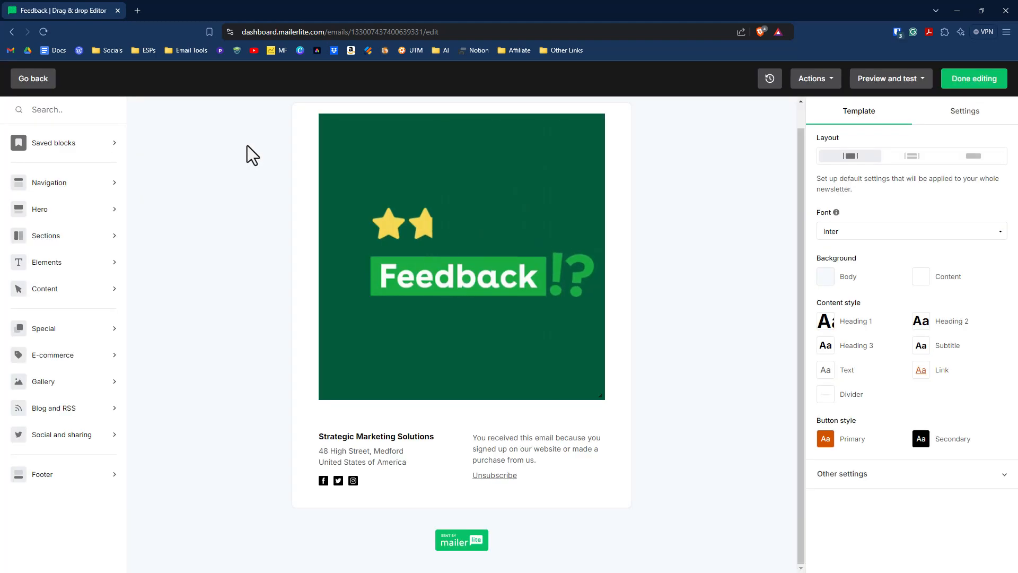
pyautogui.click(461, 257)
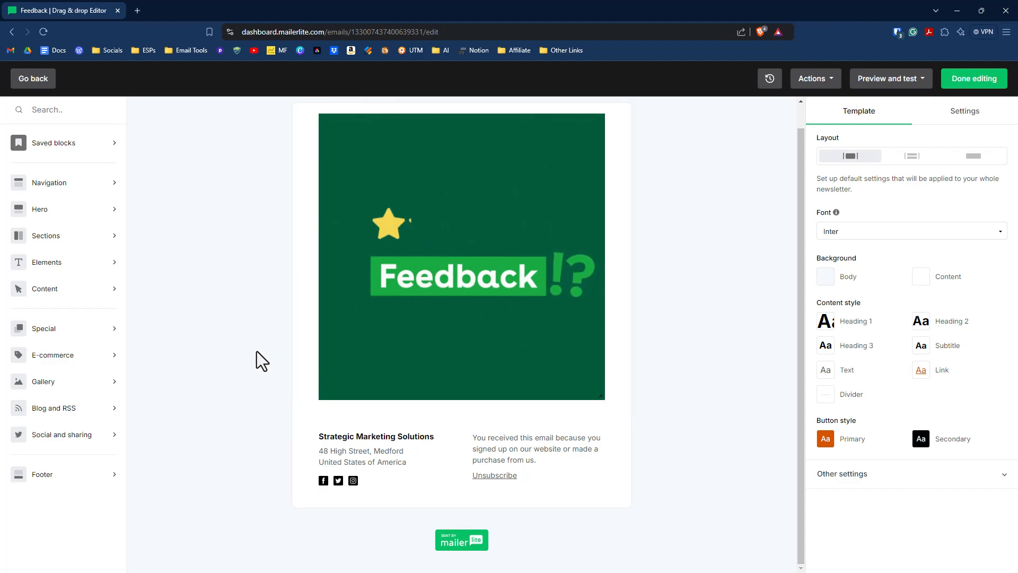
pyautogui.moveTo(143, 325)
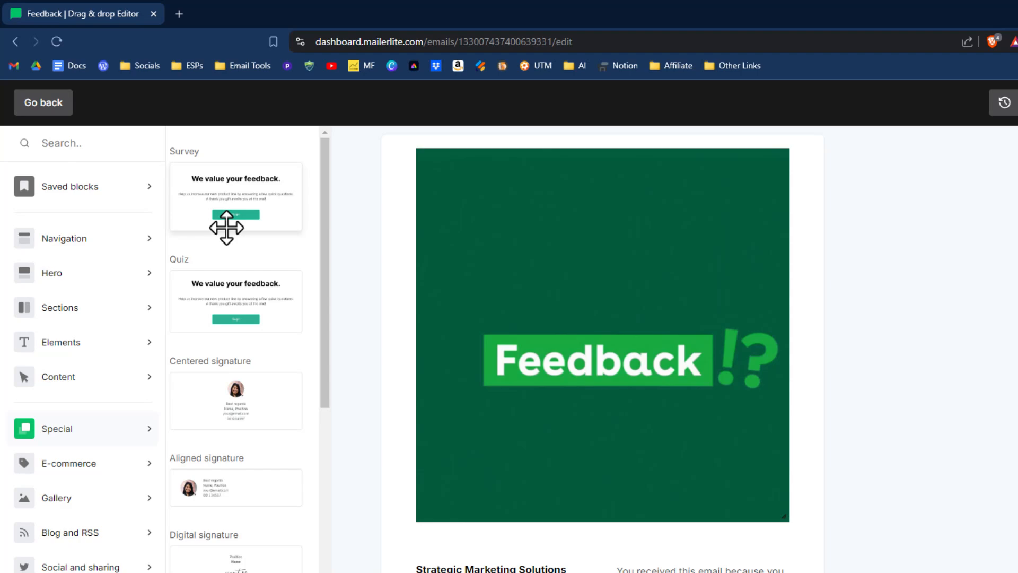
pyautogui.moveTo(256, 269)
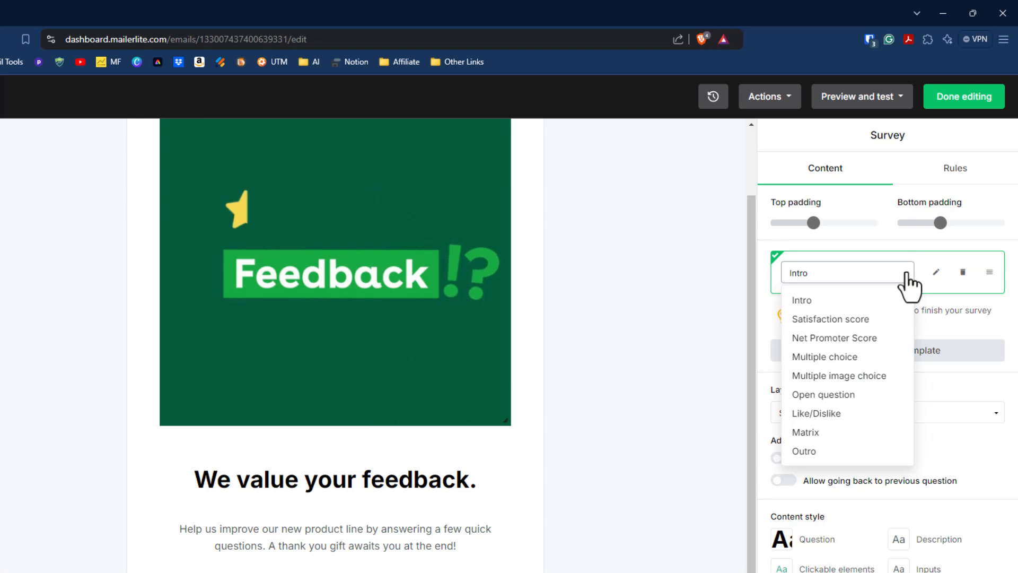
# Try the satisfaction score, multiple choice and open question types, then set the first question back to Intro.
pyautogui.click(830, 319)
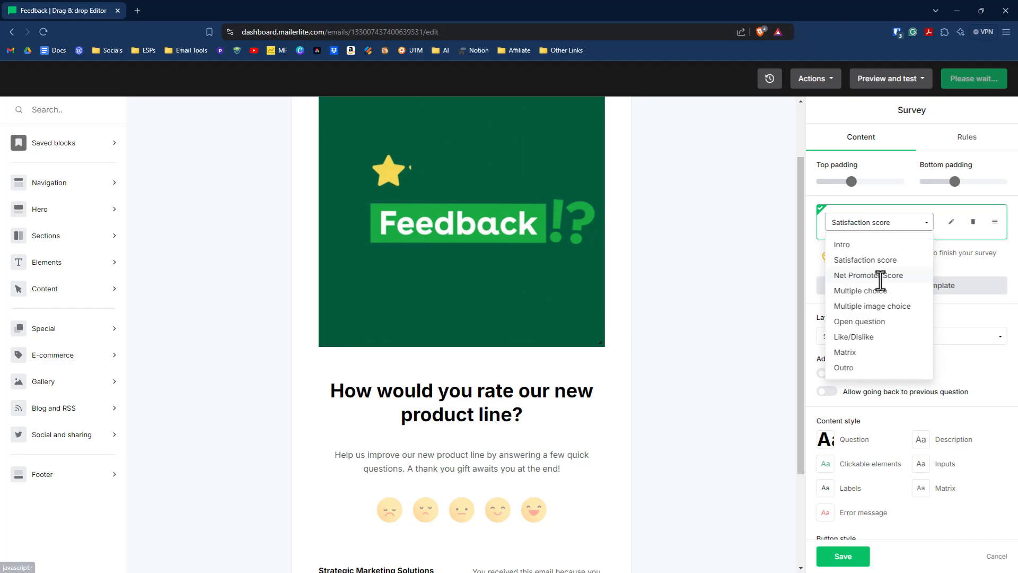
pyautogui.click(860, 290)
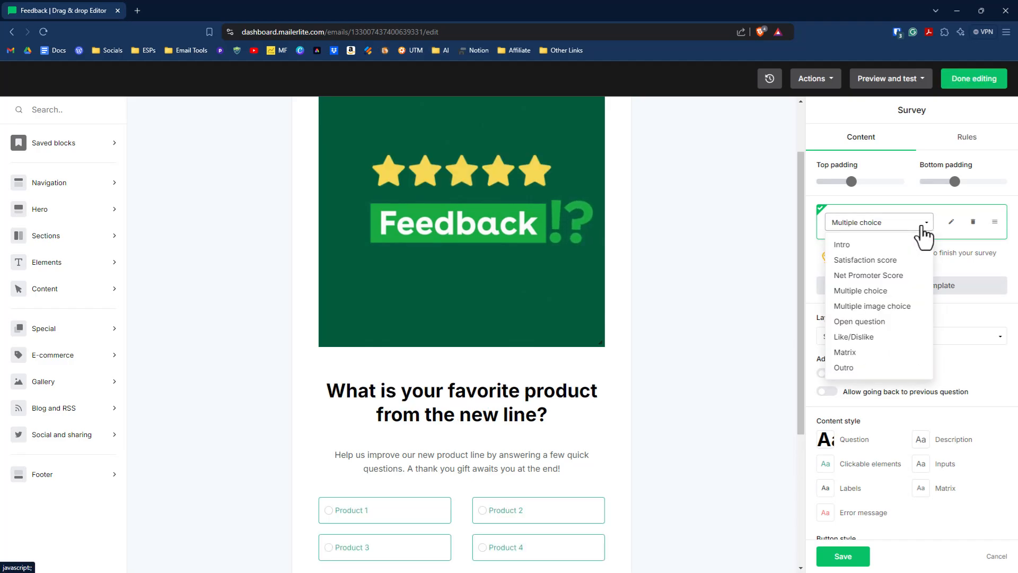
pyautogui.click(858, 320)
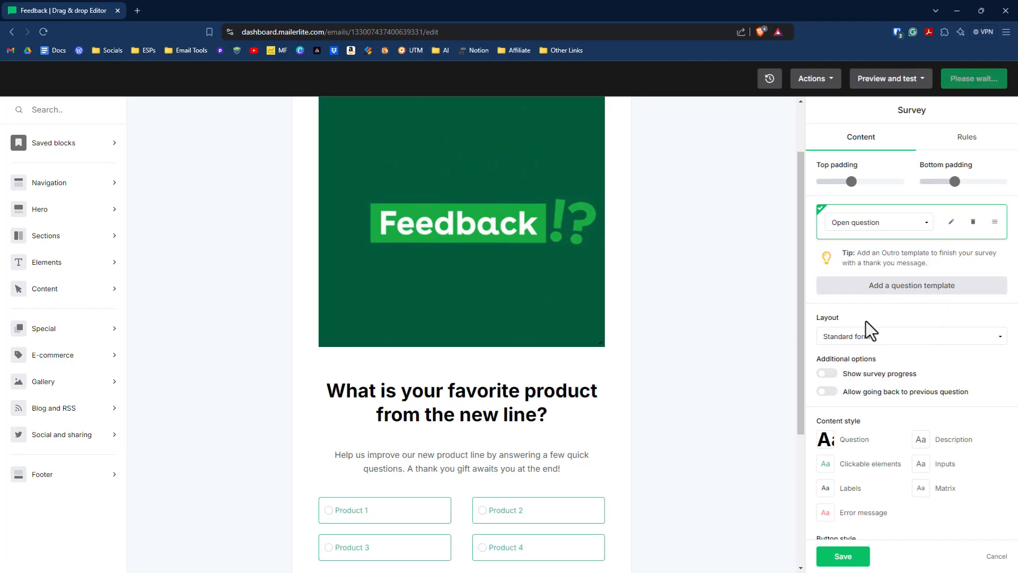
pyautogui.click(878, 223)
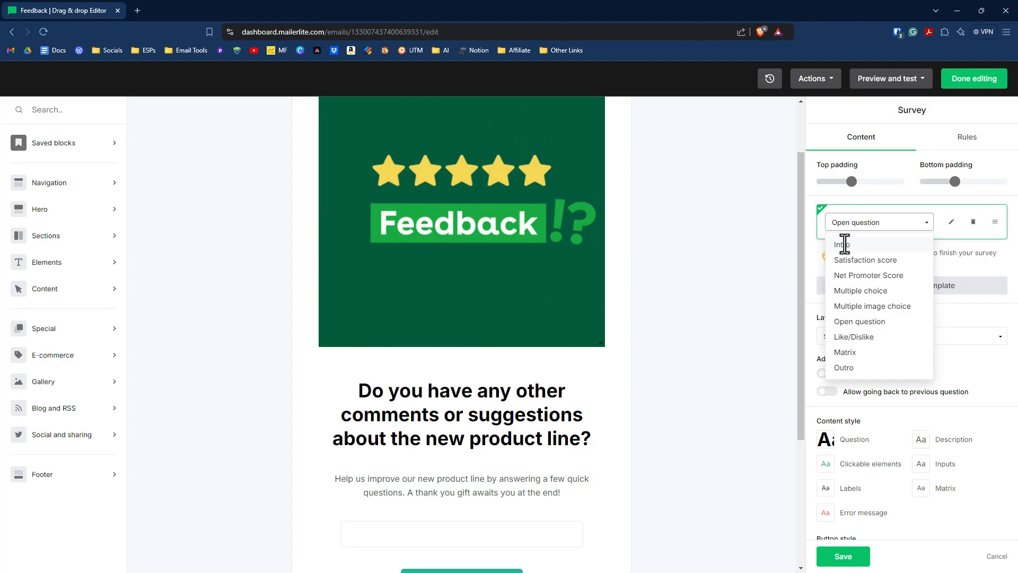
pyautogui.click(843, 244)
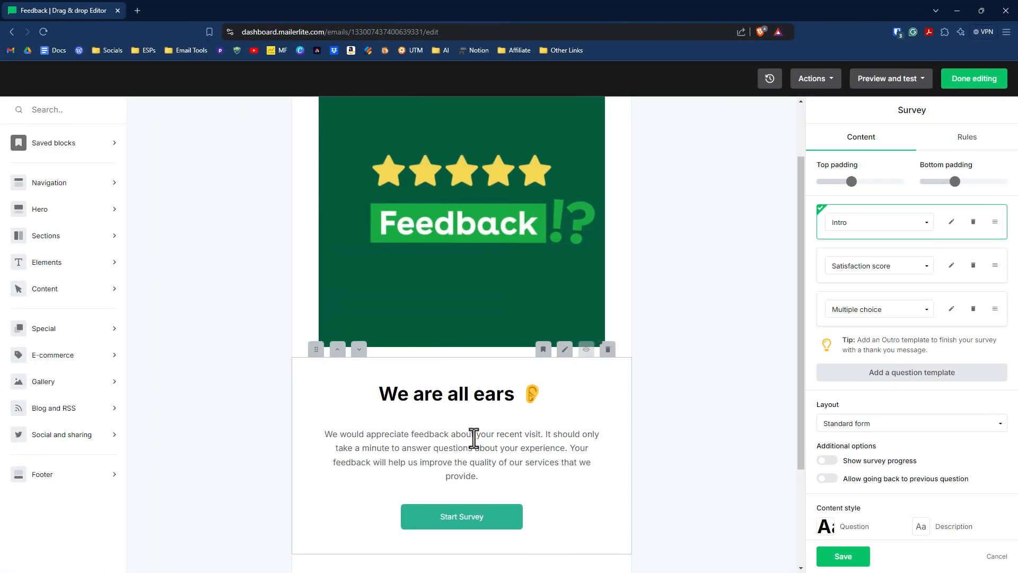
pyautogui.scroll(-3)
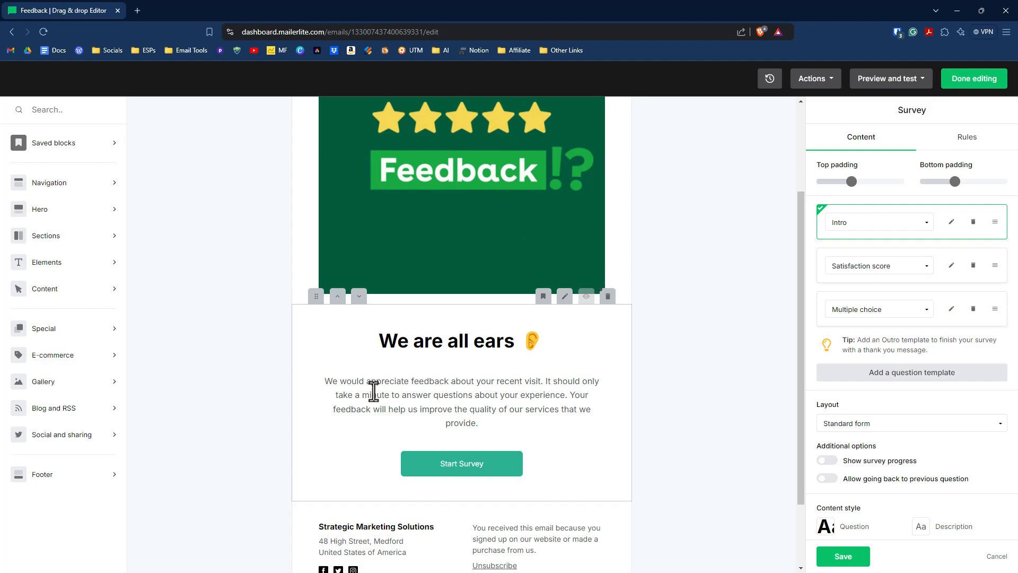
pyautogui.moveTo(500, 399)
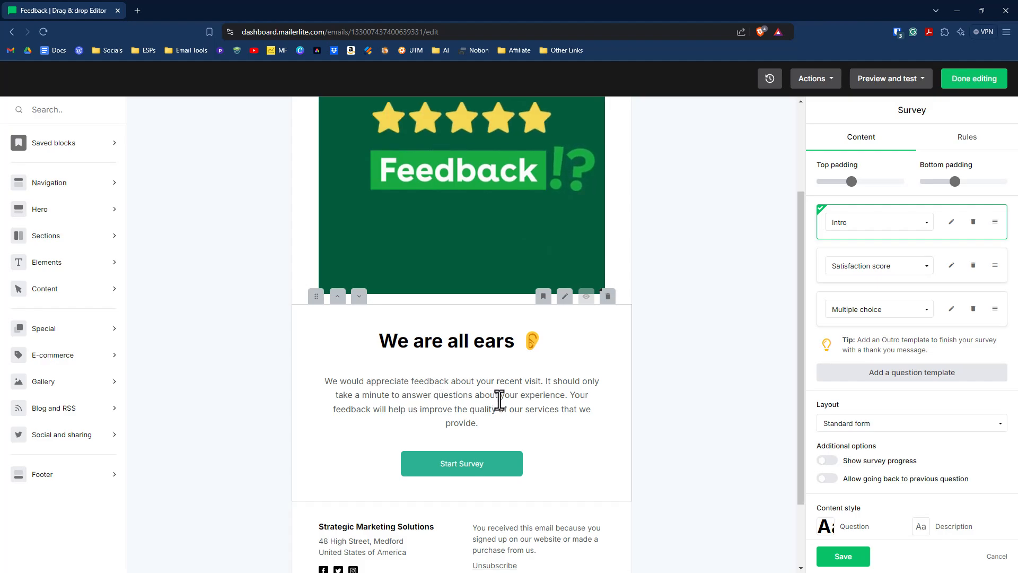
pyautogui.moveTo(500, 400)
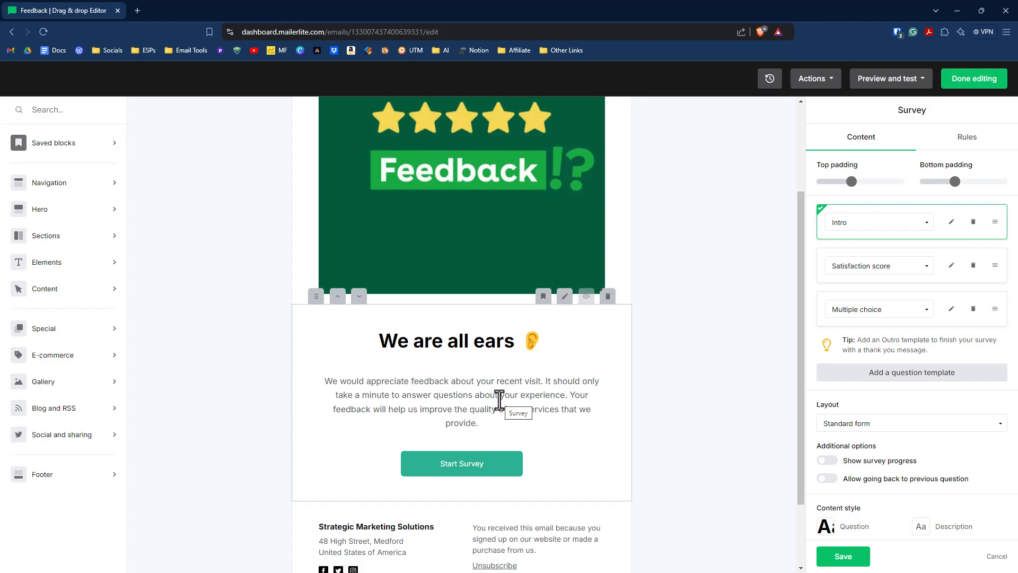
pyautogui.moveTo(567, 415)
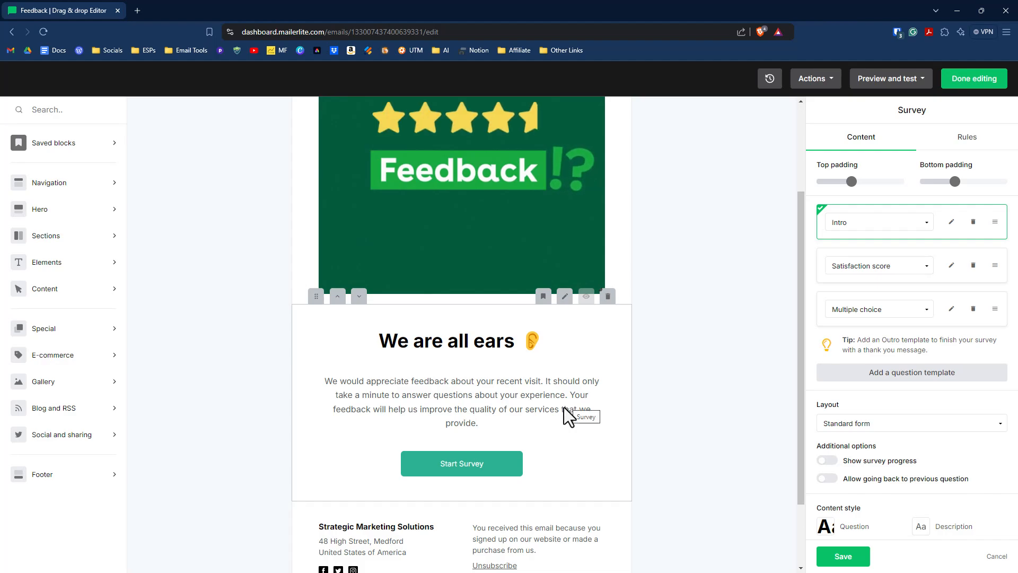
pyautogui.moveTo(461, 466)
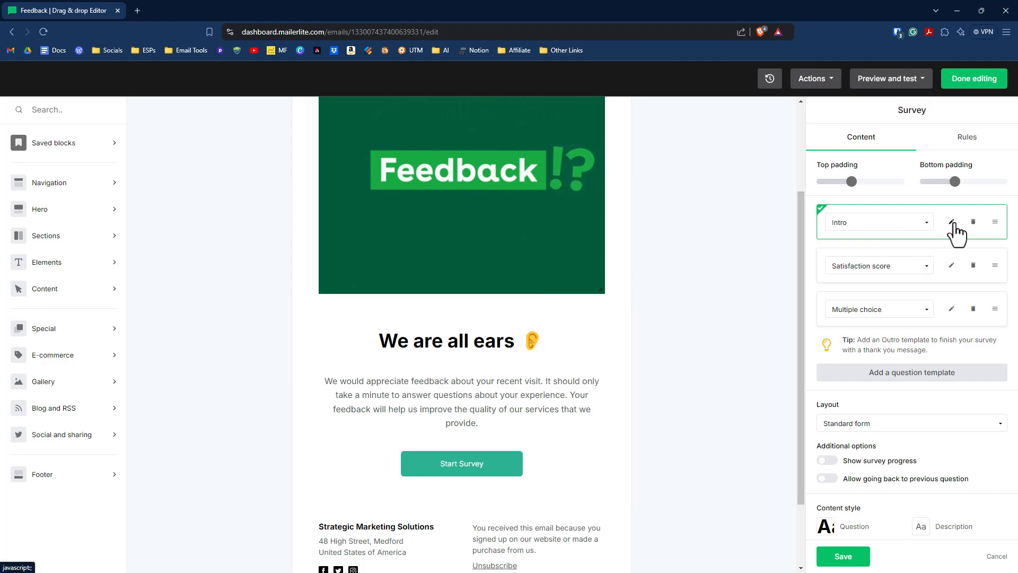
pyautogui.click(951, 222)
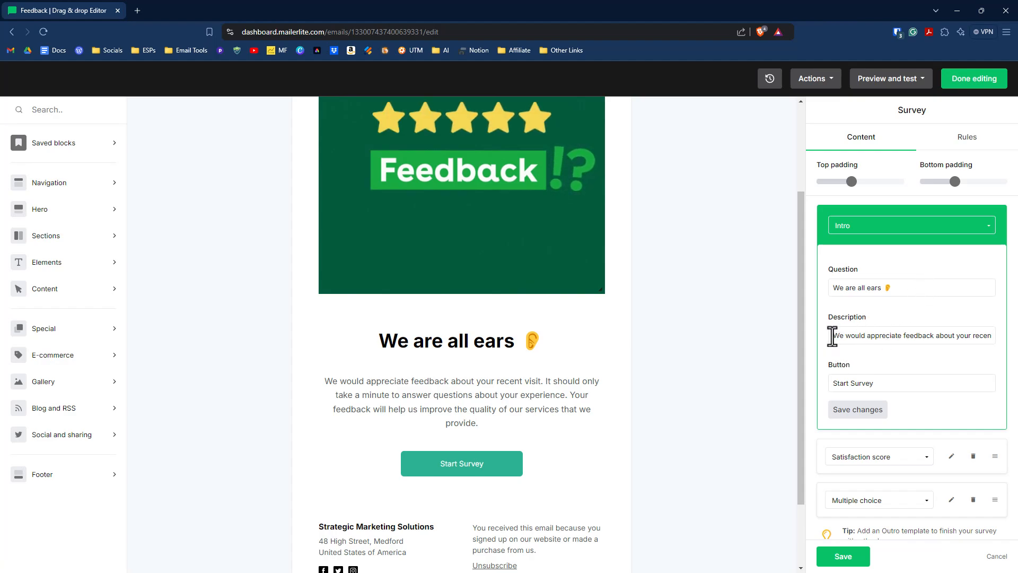
pyautogui.tripleClick(911, 335)
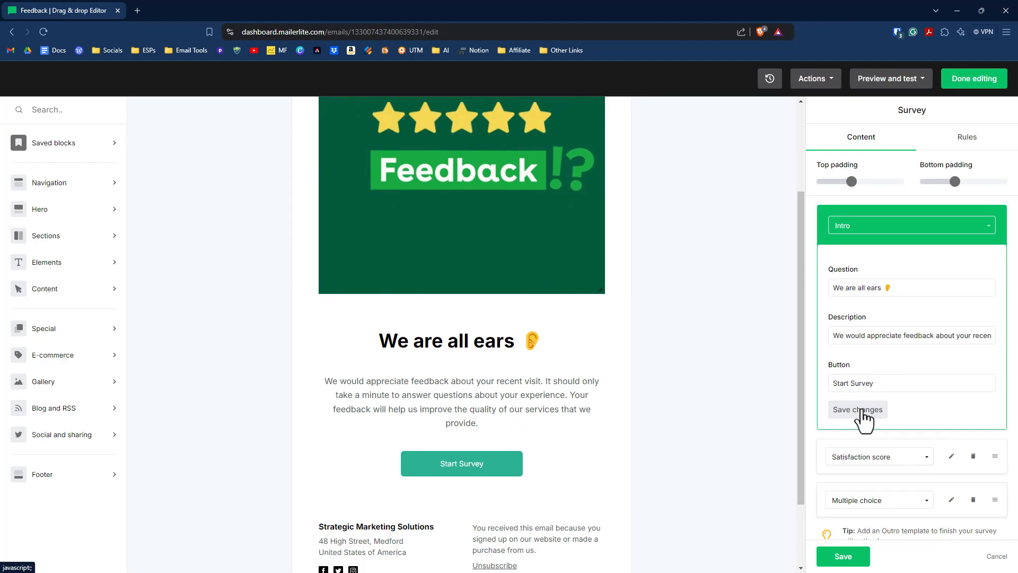
pyautogui.click(856, 410)
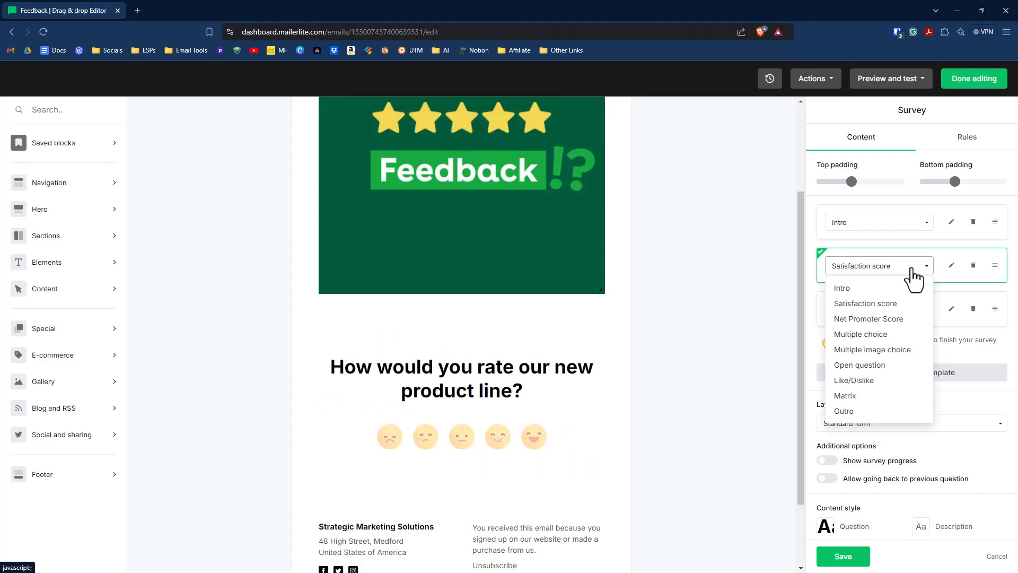
pyautogui.moveTo(539, 405)
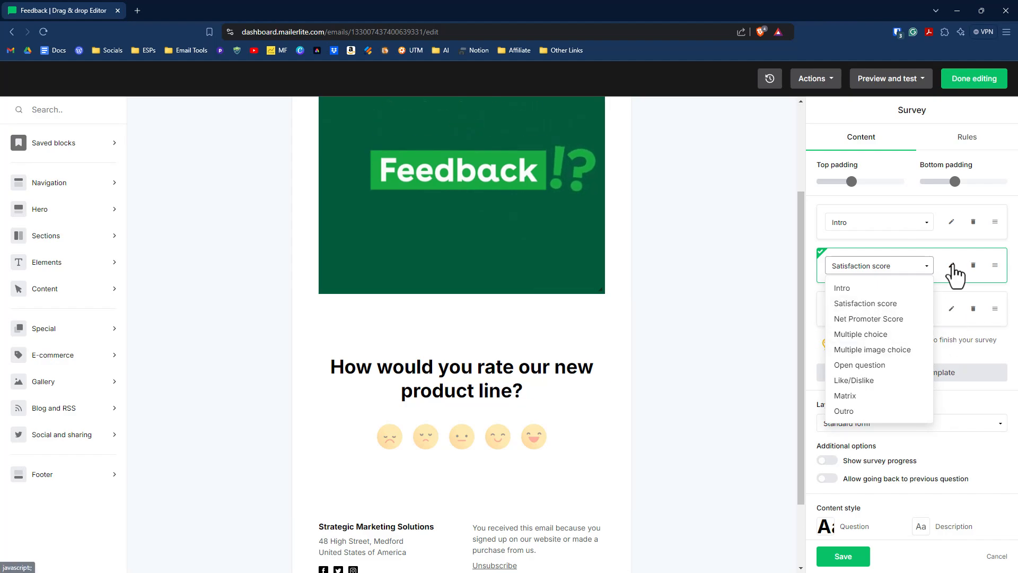
# Enable labels beneath the smiley rating icons of the satisfaction score question and save it.
pyautogui.click(865, 303)
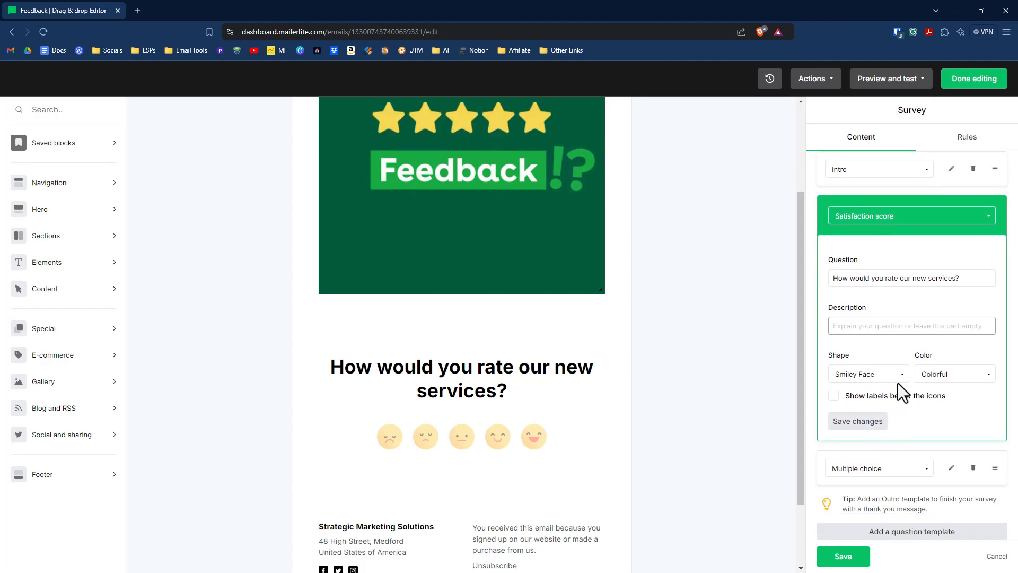
pyautogui.click(953, 374)
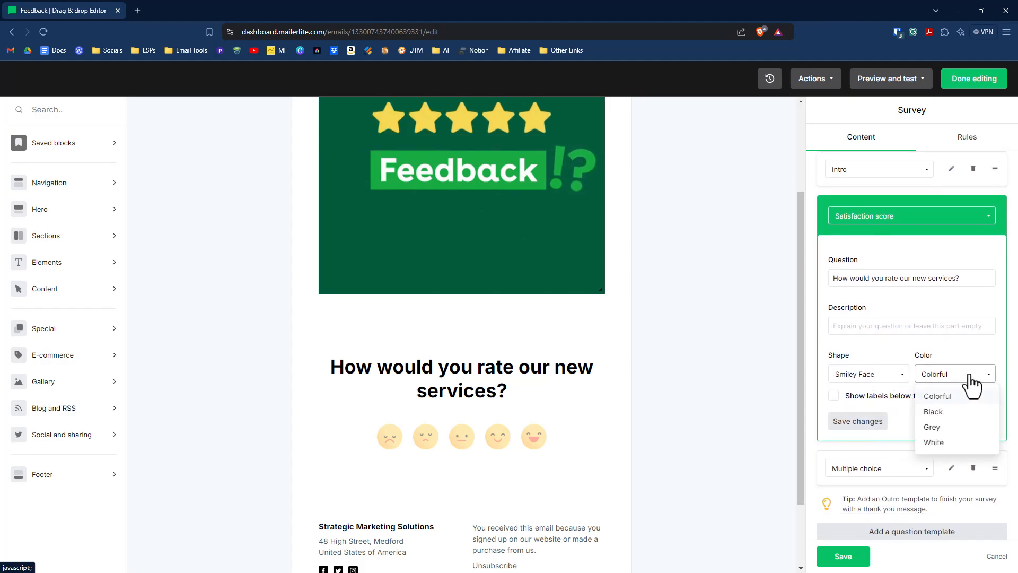
pyautogui.moveTo(907, 440)
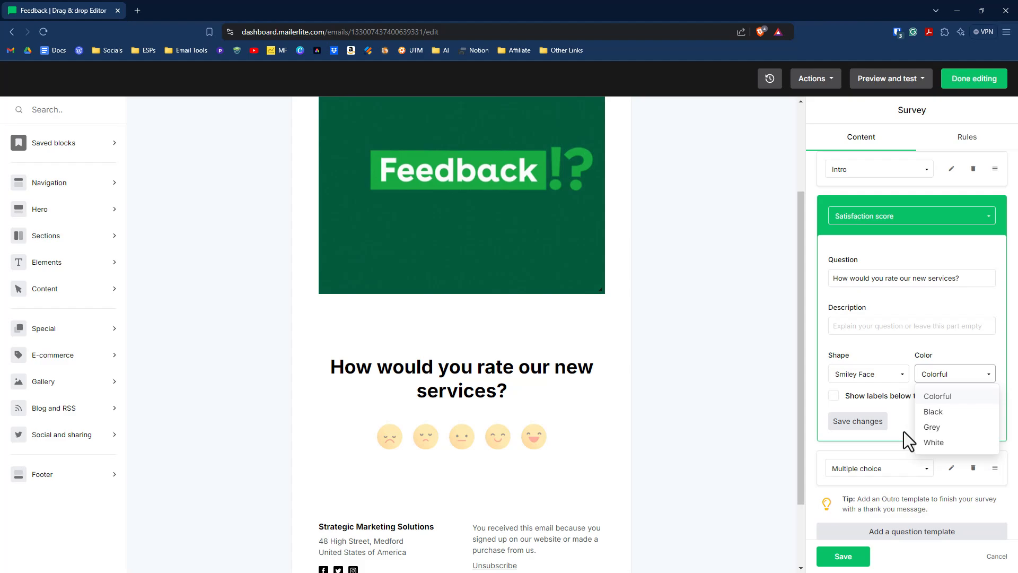
pyautogui.click(833, 395)
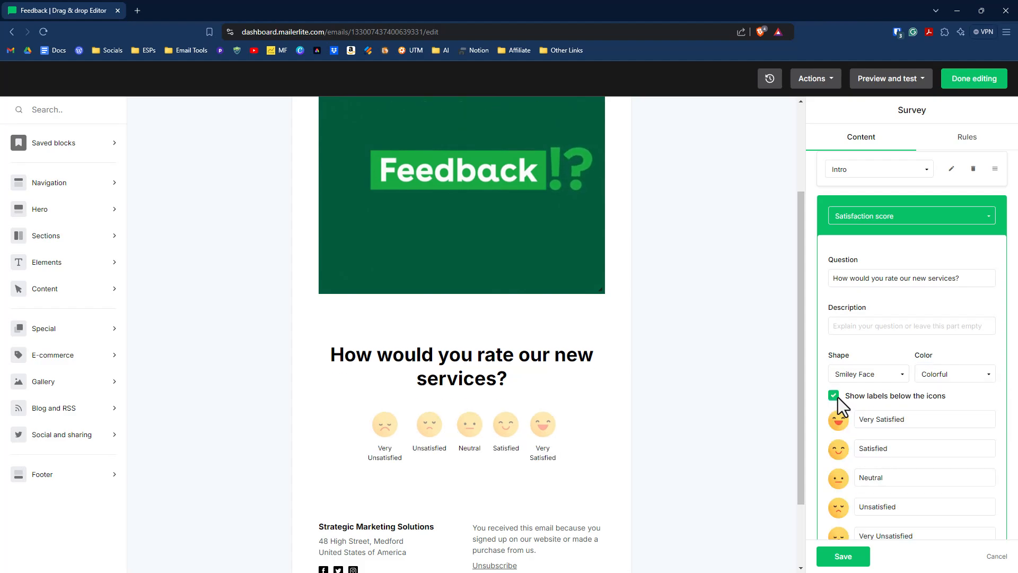
pyautogui.click(834, 395)
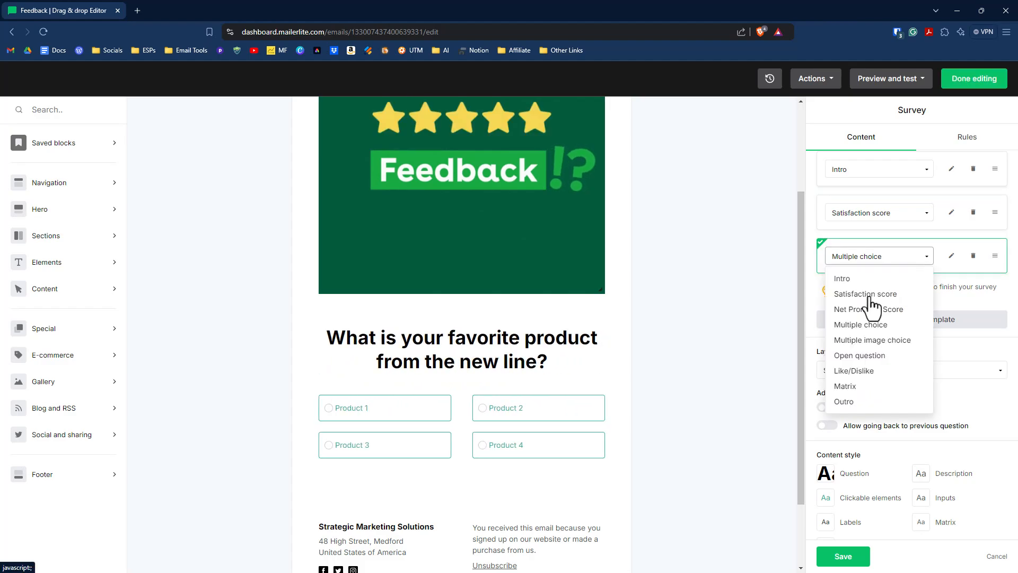
pyautogui.moveTo(955, 268)
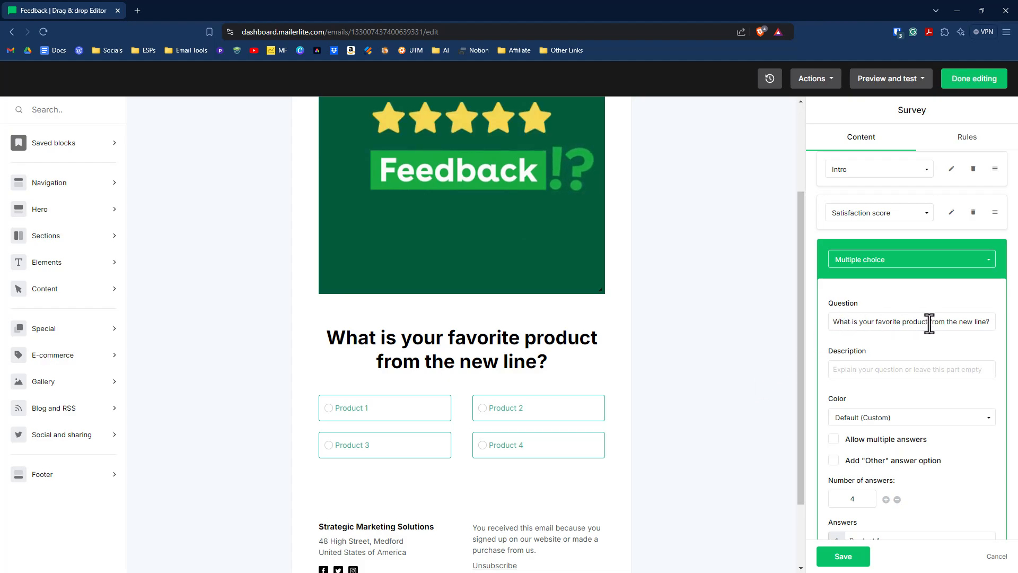
# Change 'product' to 'service' in the multiple-choice question and give its answer buttons colorful fills.
pyautogui.doubleClick(915, 321)
pyautogui.write('service')
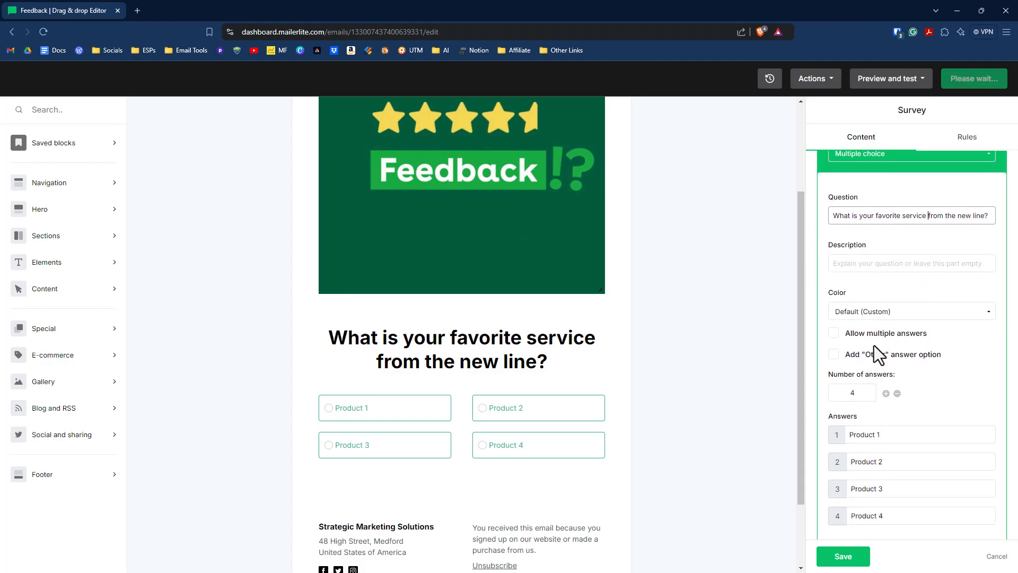
pyautogui.click(910, 311)
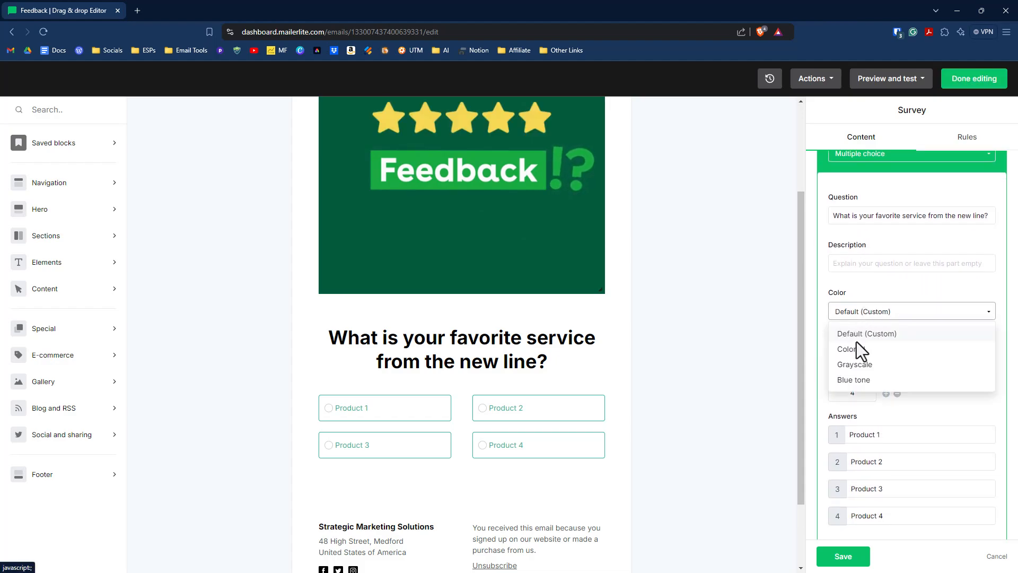
pyautogui.click(846, 349)
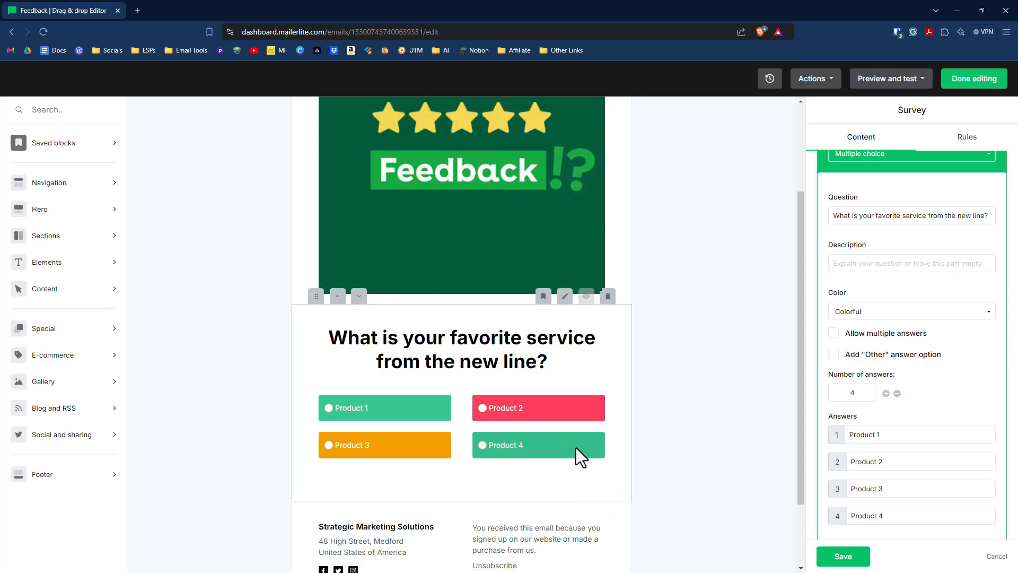
pyautogui.scroll(-3)
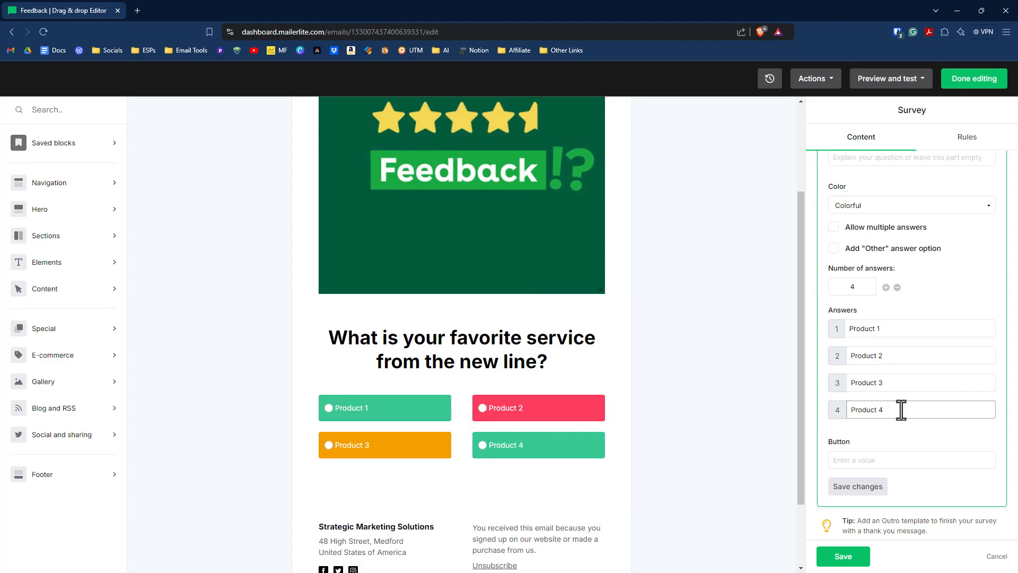
pyautogui.scroll(3)
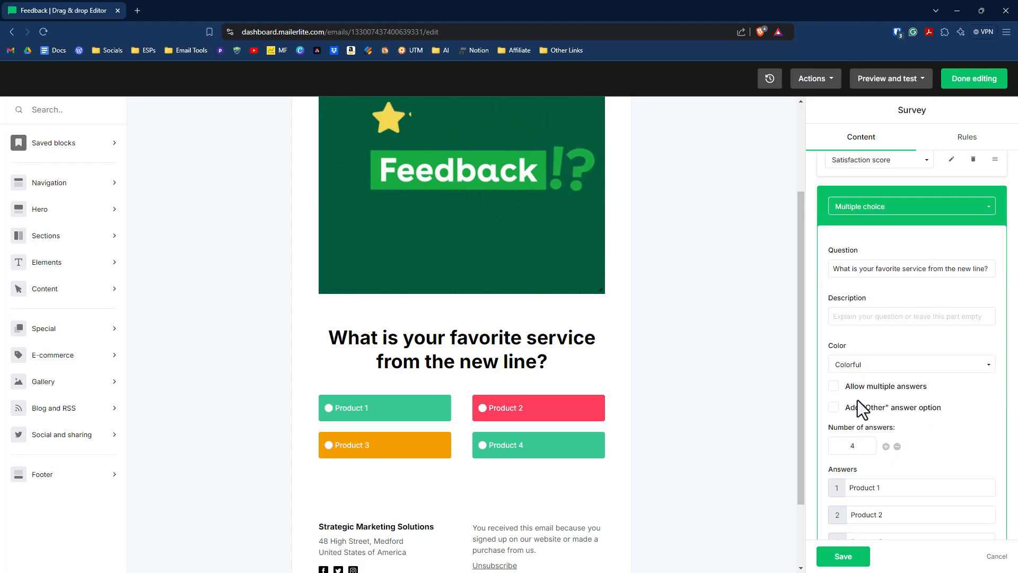
pyautogui.scroll(-3)
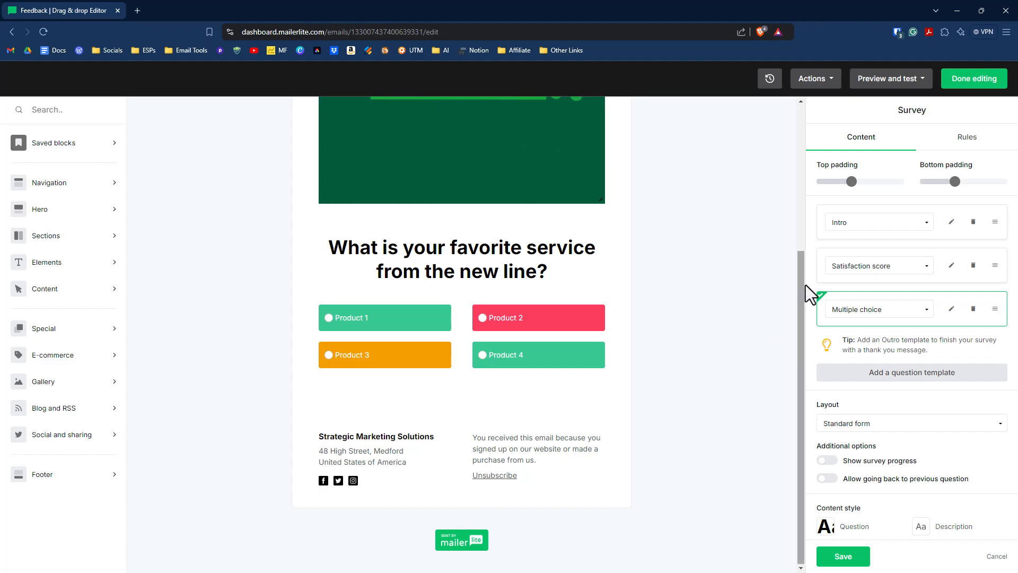
pyautogui.scroll(-3)
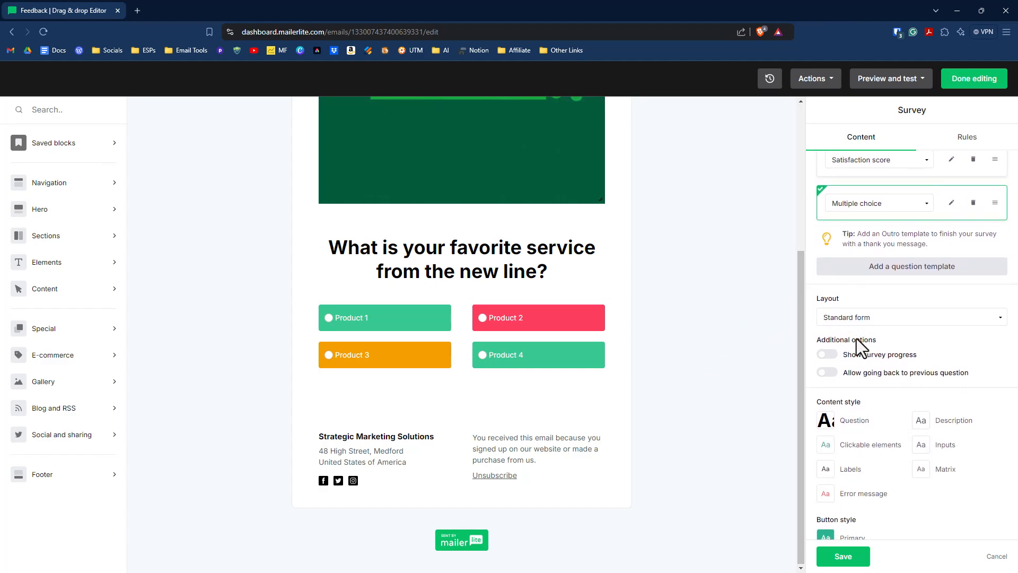
pyautogui.moveTo(694, 364)
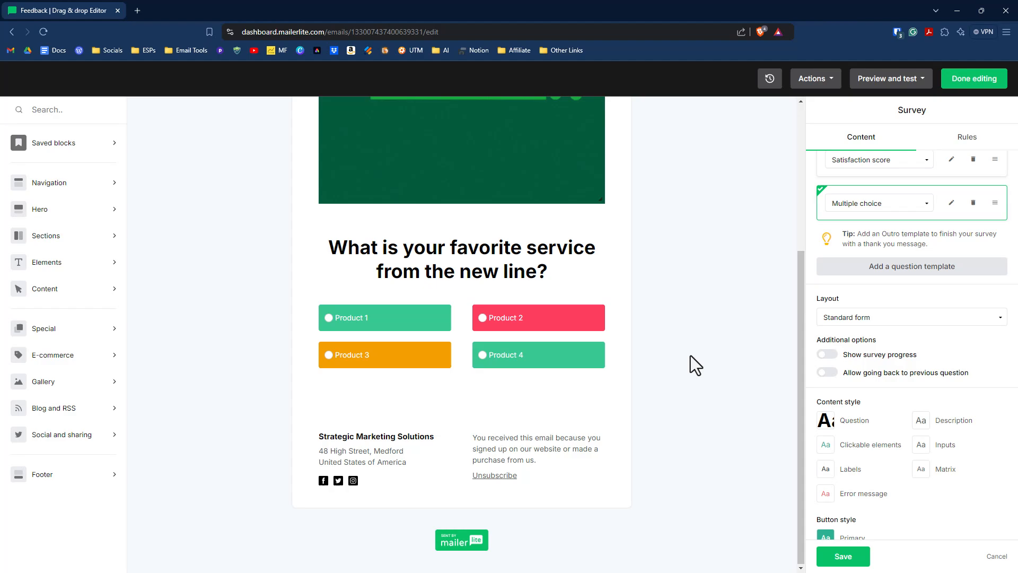
pyautogui.click(911, 317)
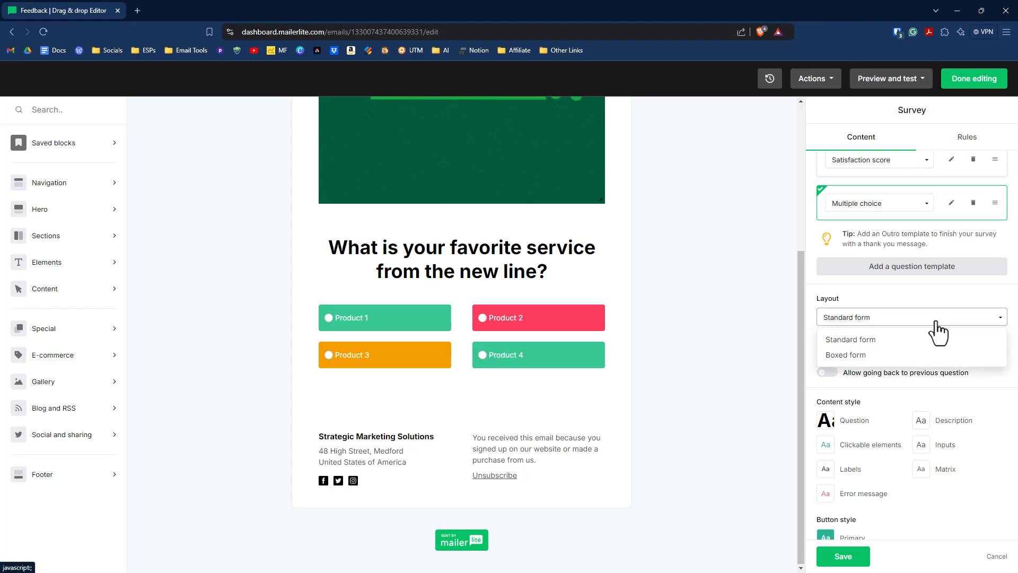
pyautogui.click(845, 355)
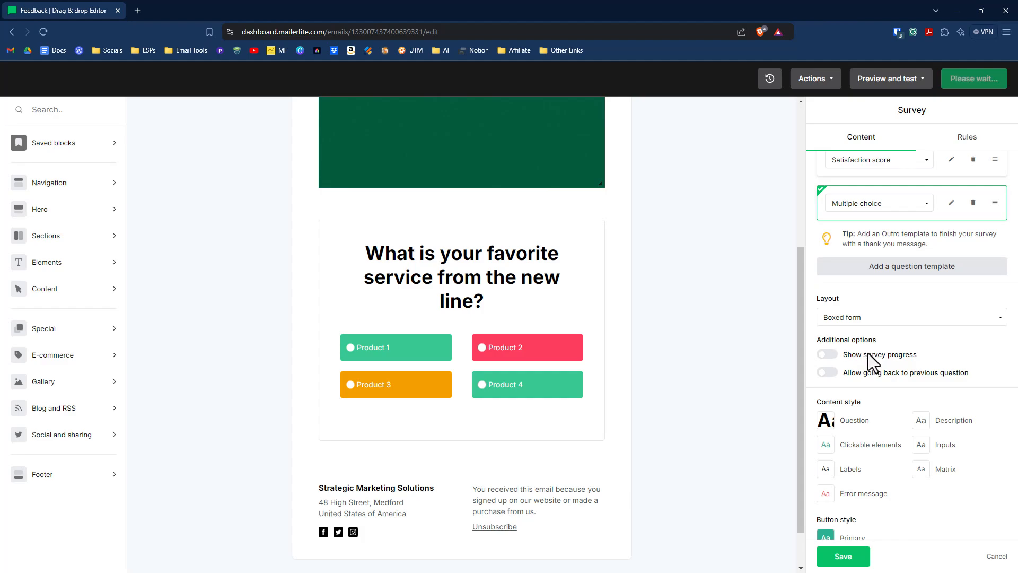
pyautogui.click(908, 317)
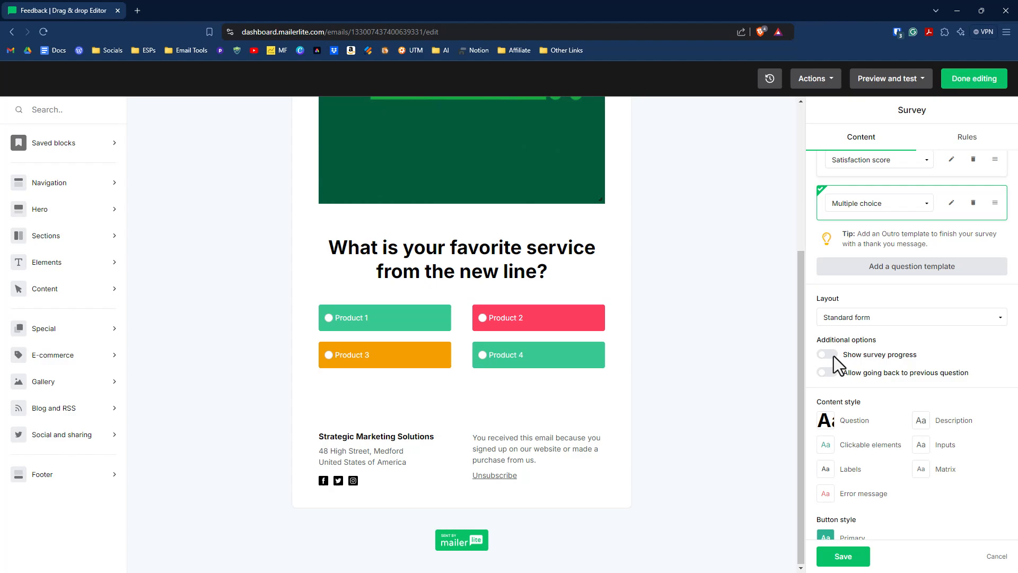
pyautogui.click(825, 354)
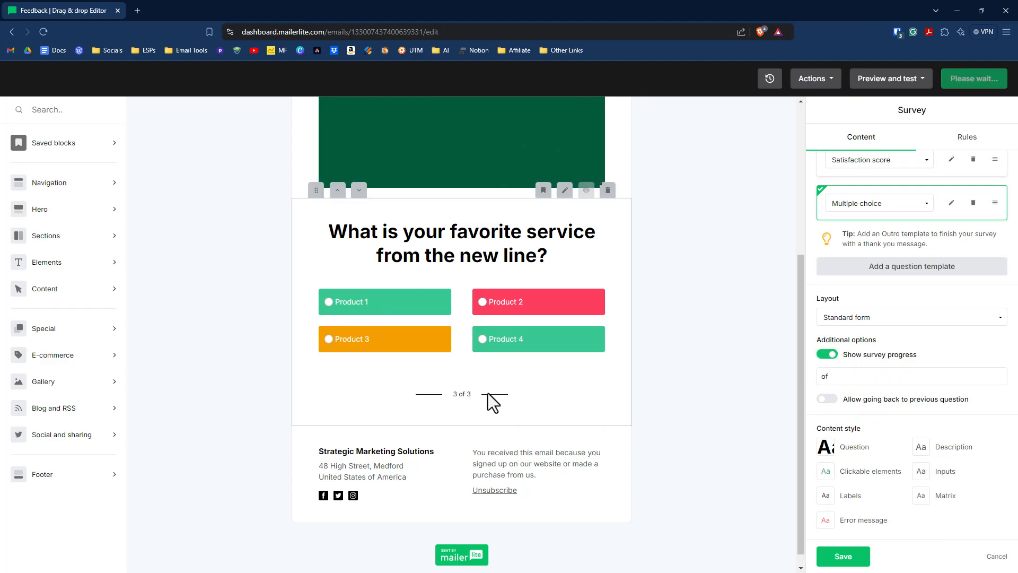
pyautogui.click(826, 354)
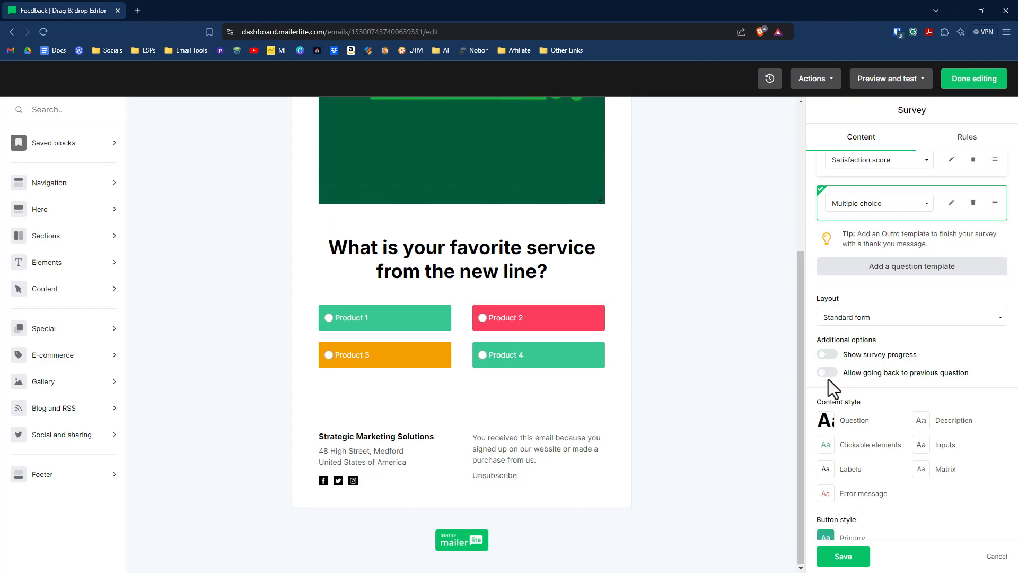
pyautogui.click(974, 78)
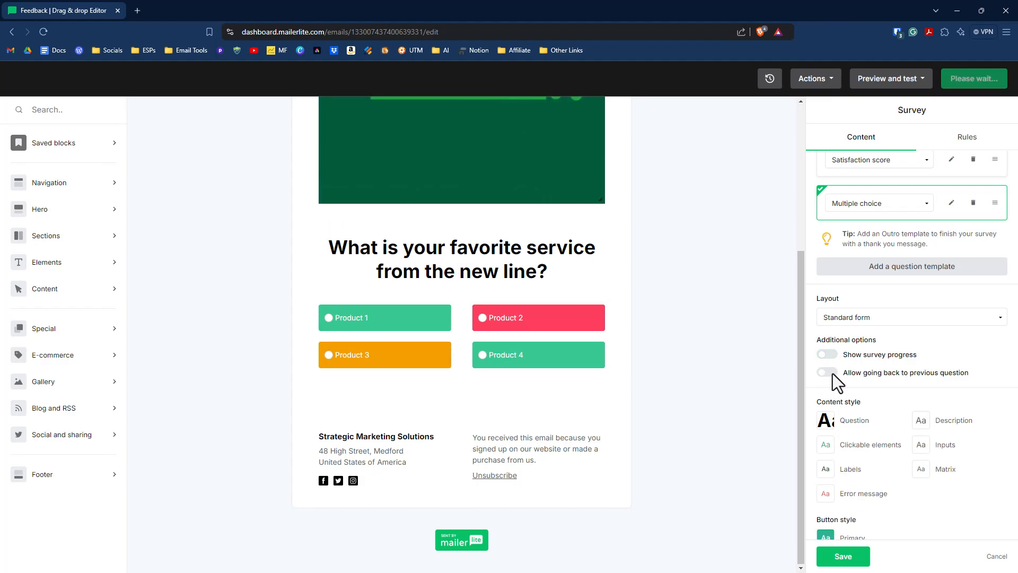
pyautogui.click(826, 372)
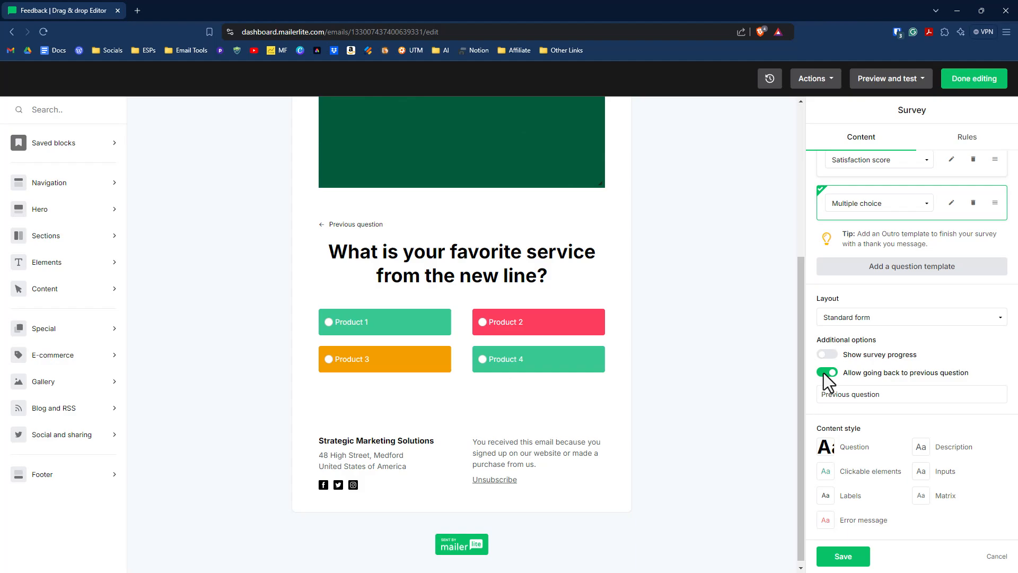
pyautogui.click(826, 373)
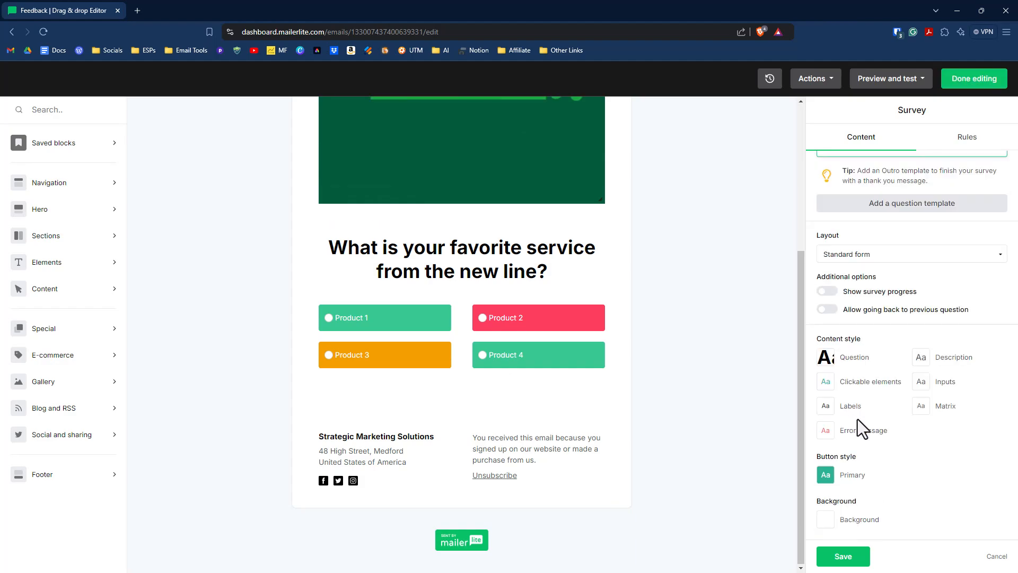
pyautogui.moveTo(862, 379)
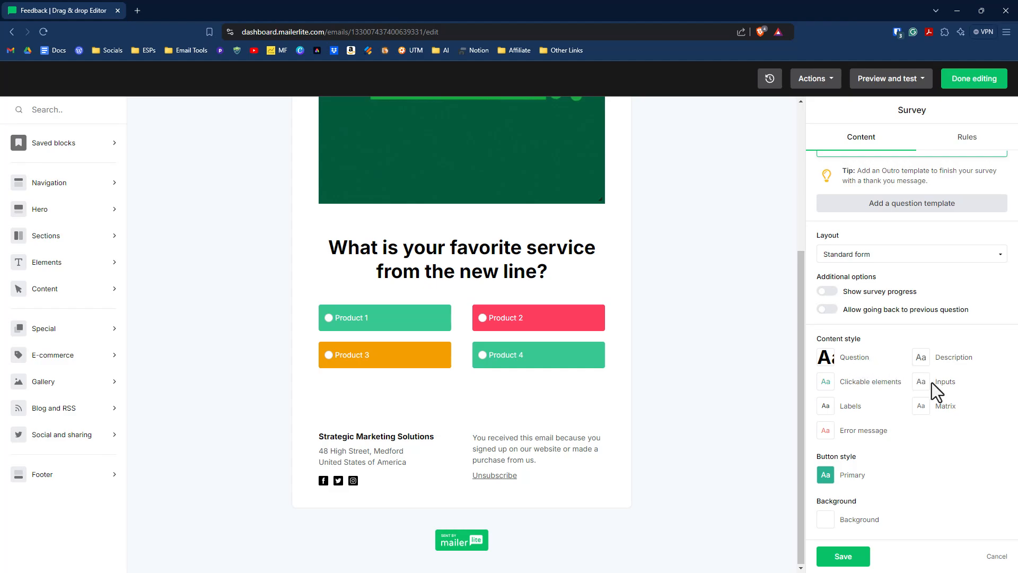
pyautogui.moveTo(894, 449)
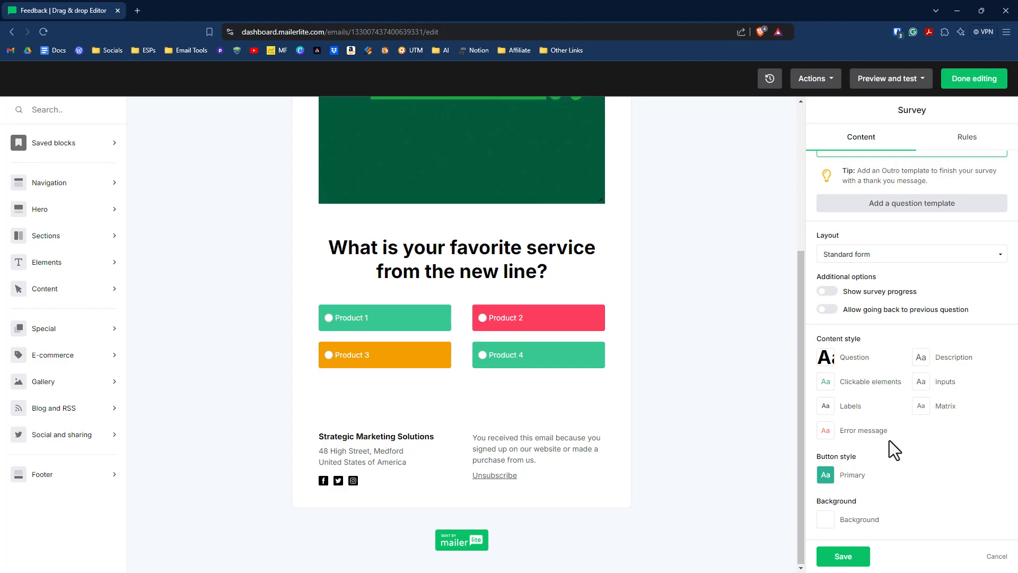
pyautogui.moveTo(886, 515)
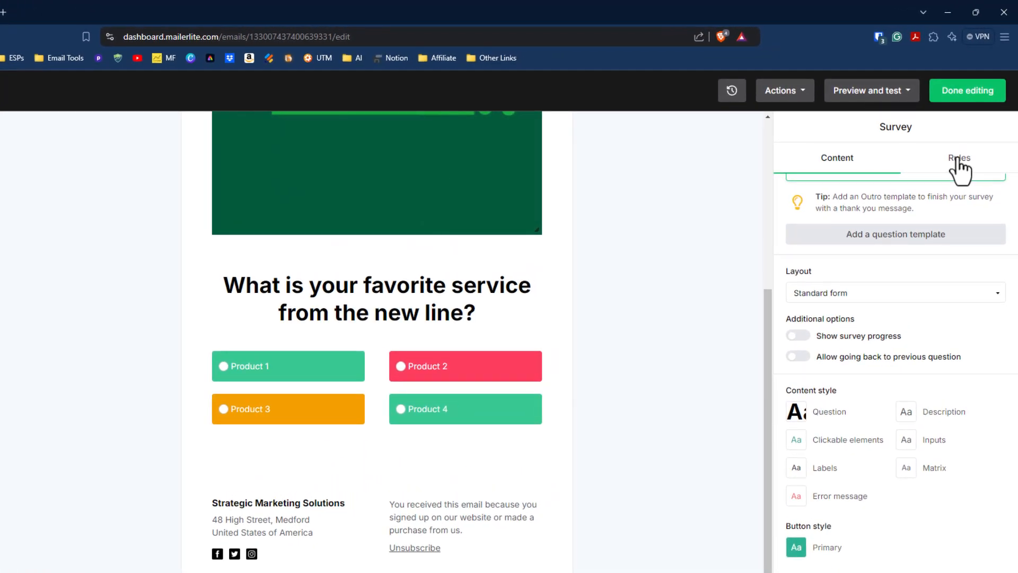
pyautogui.moveTo(882, 214)
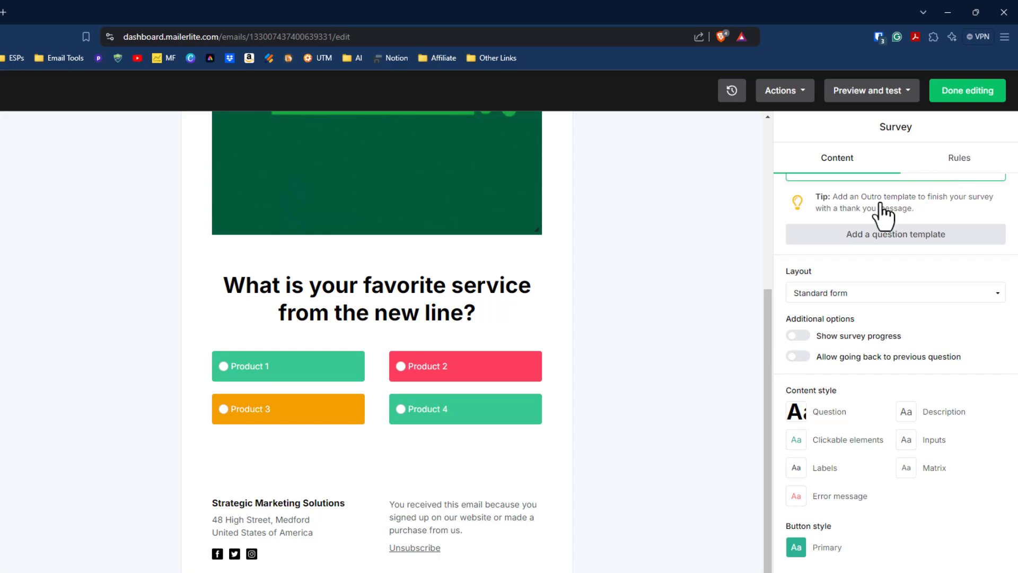
# Switch the Survey panel to its Rules settings, showing no rules yet.
pyautogui.click(959, 157)
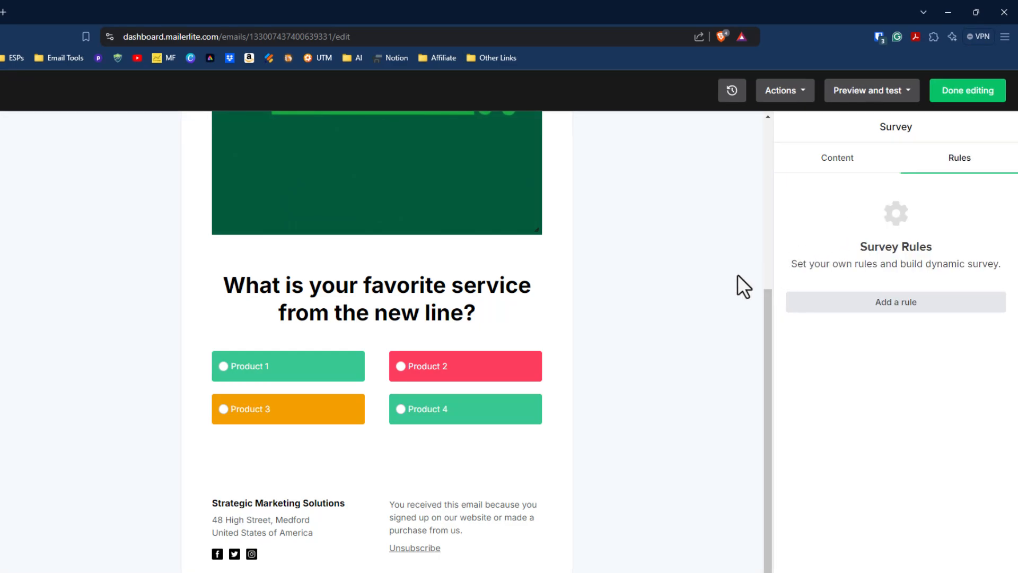
pyautogui.moveTo(732, 280)
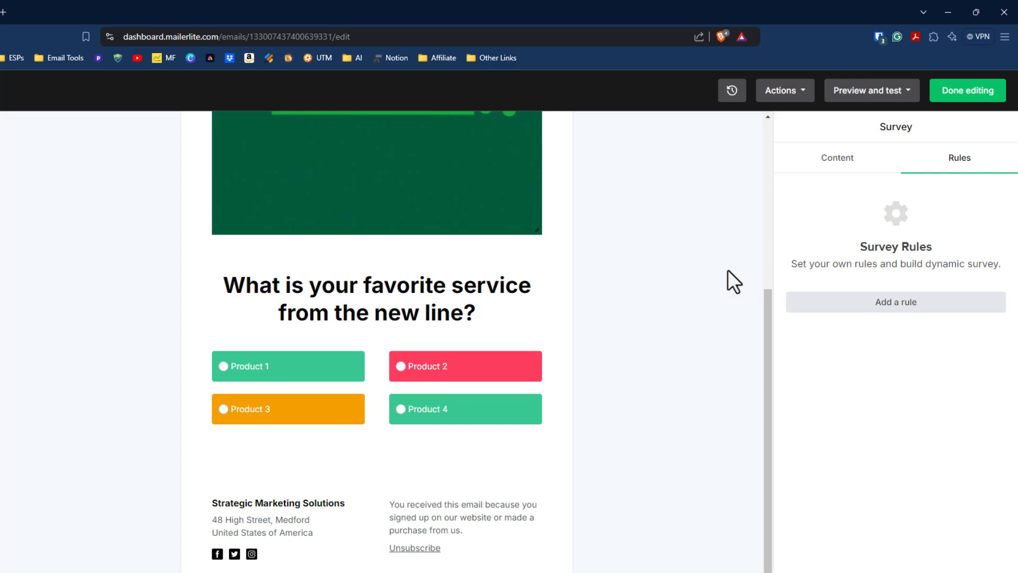
pyautogui.moveTo(895, 301)
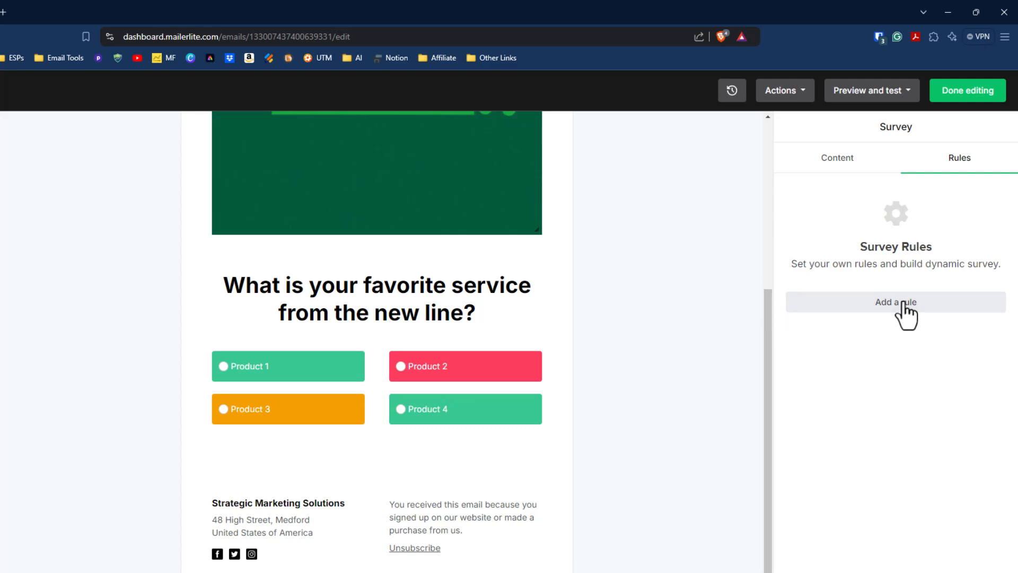
# Base Rule #1 on the services rating question, triggered by the specific answer Very Unsatisfied.
pyautogui.click(894, 301)
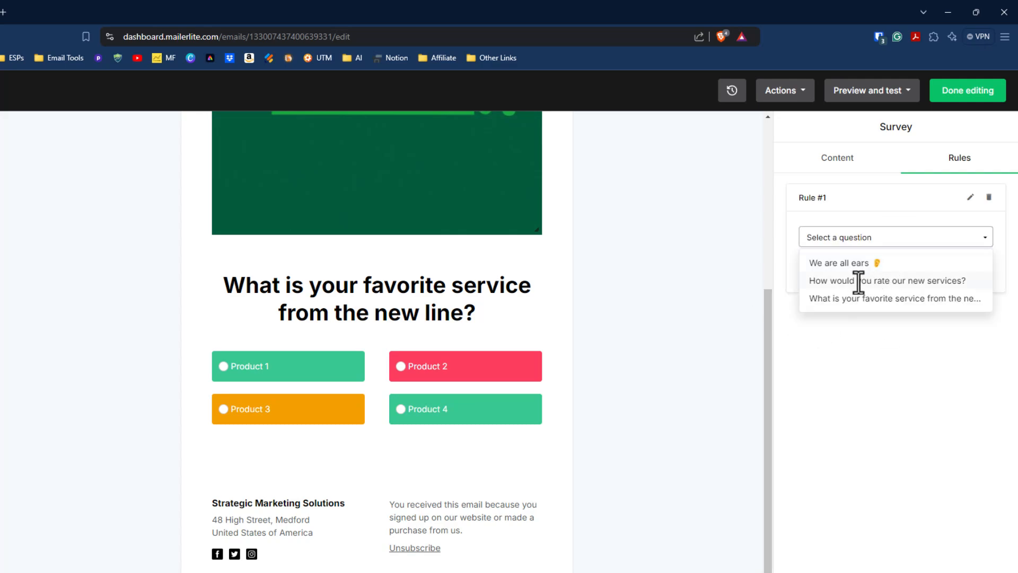
pyautogui.click(887, 280)
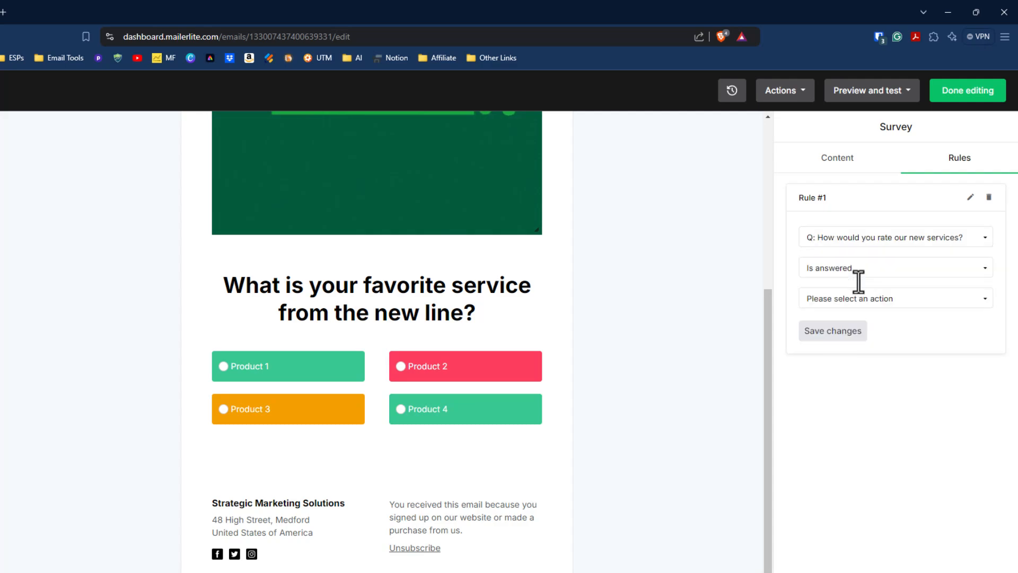
pyautogui.click(894, 267)
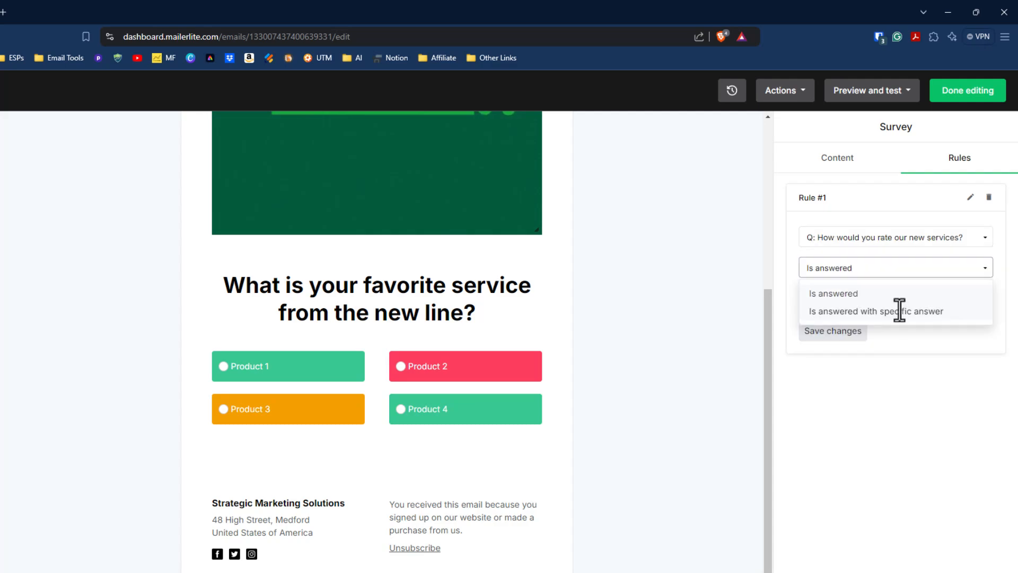
pyautogui.click(876, 311)
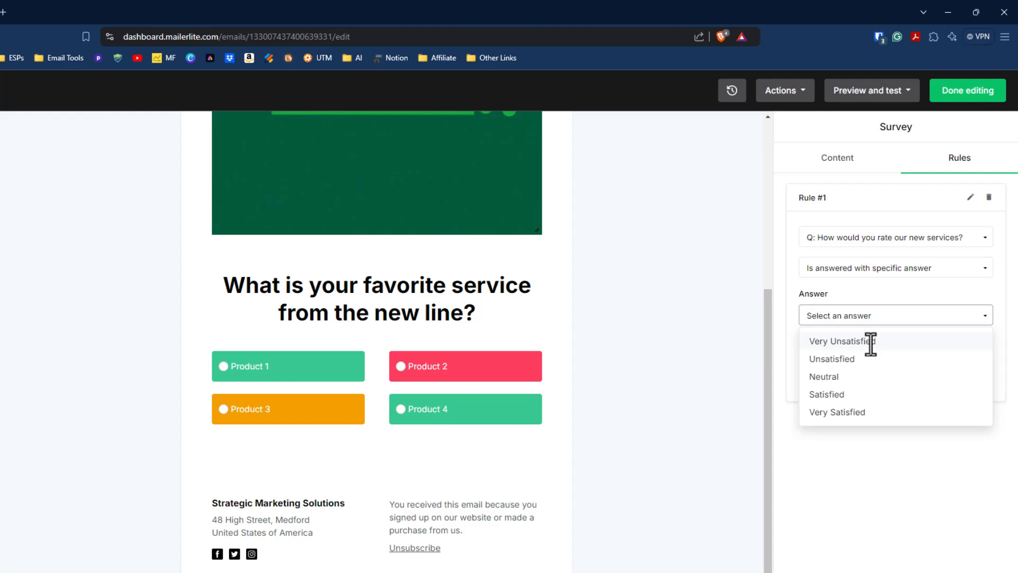
pyautogui.click(841, 341)
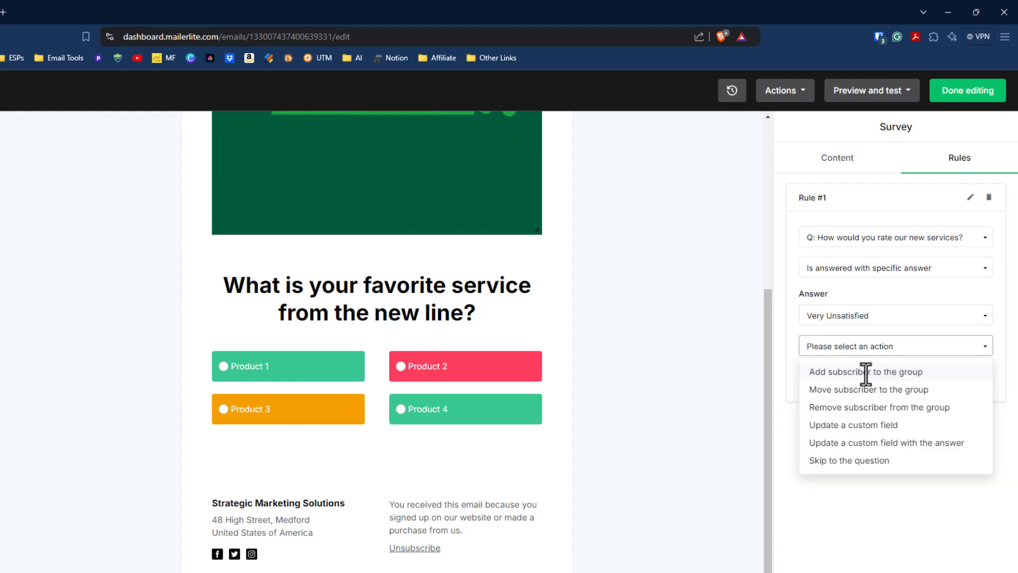
pyautogui.moveTo(870, 376)
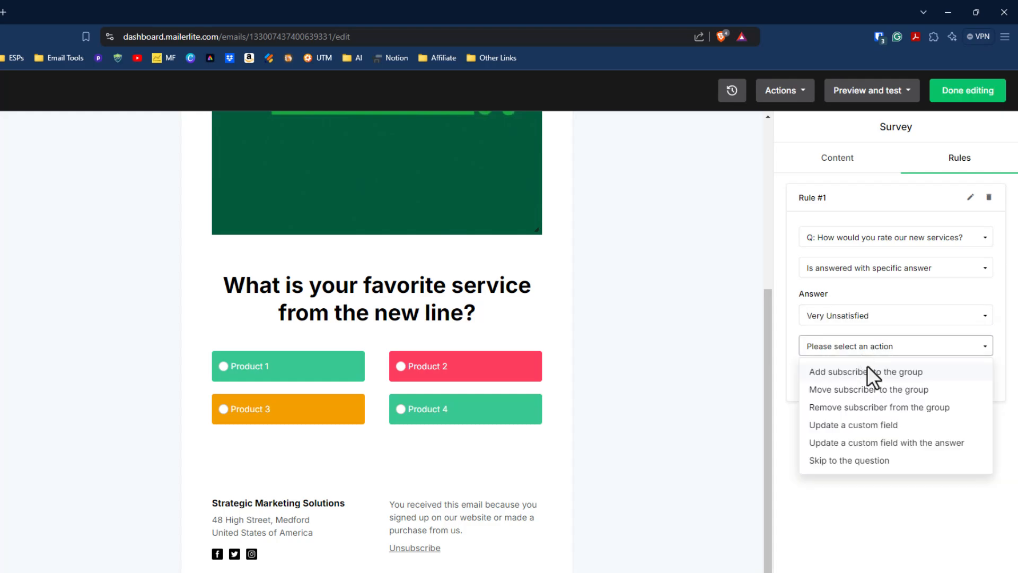
pyautogui.moveTo(868, 375)
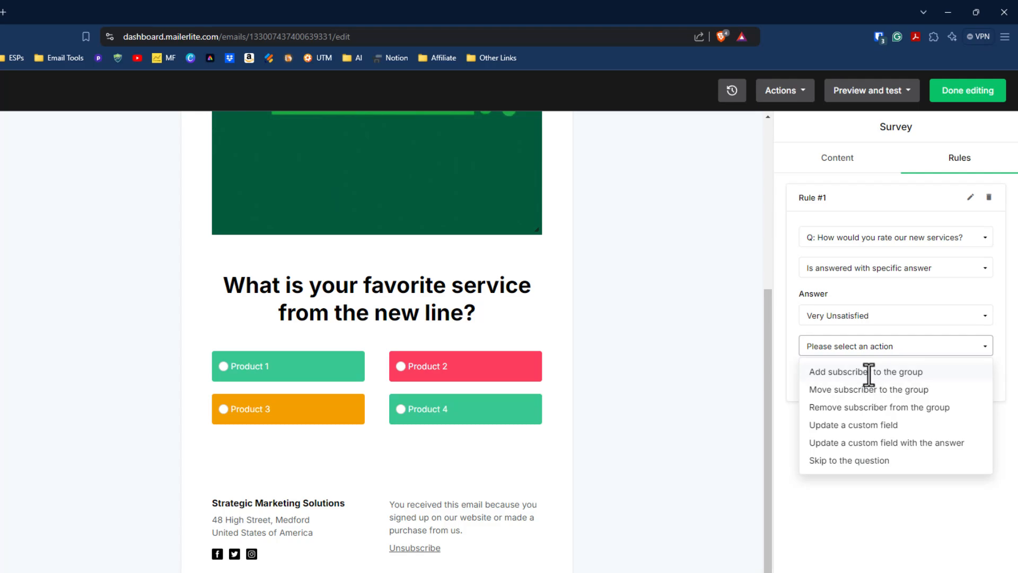
# Make the rule add the respondent to a subscriber group, then reopen the saved rule to review it.
pyautogui.click(865, 371)
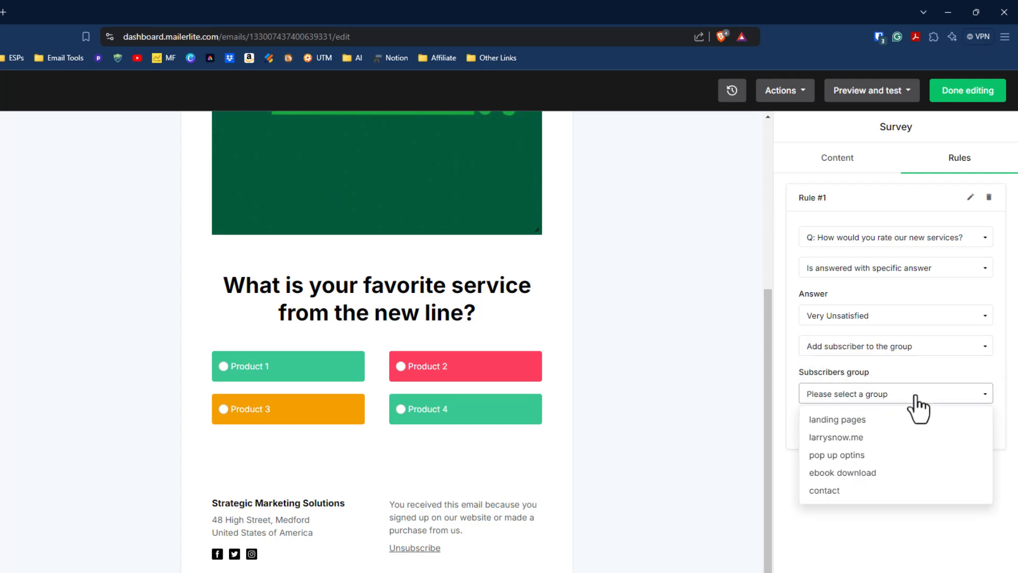
pyautogui.click(895, 393)
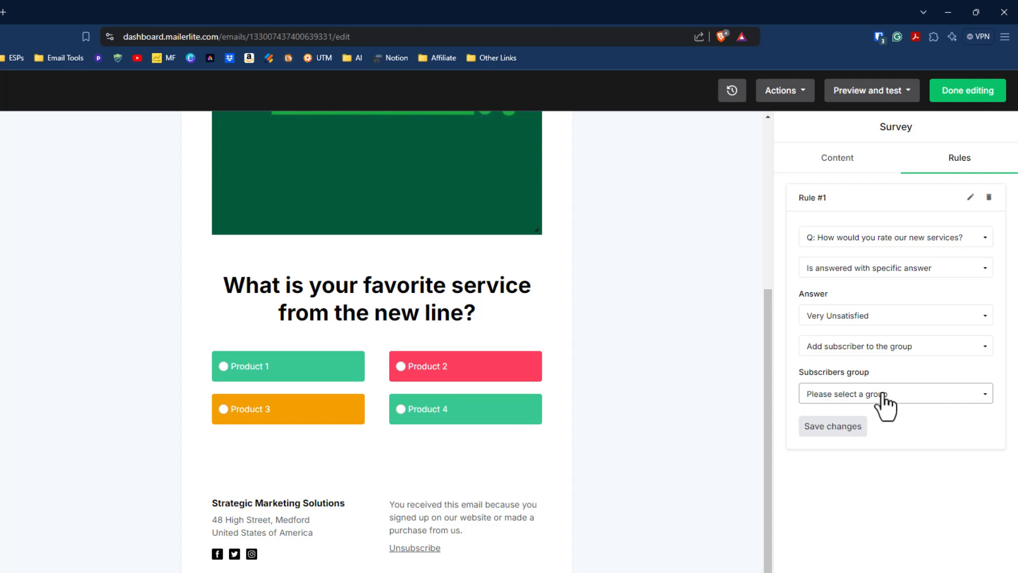
pyautogui.click(895, 393)
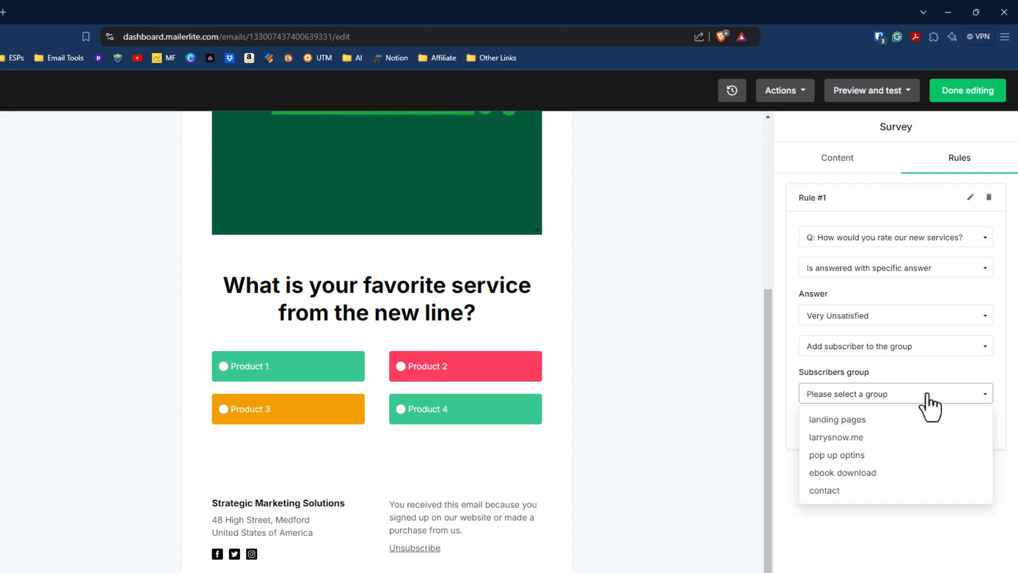
pyautogui.moveTo(836, 436)
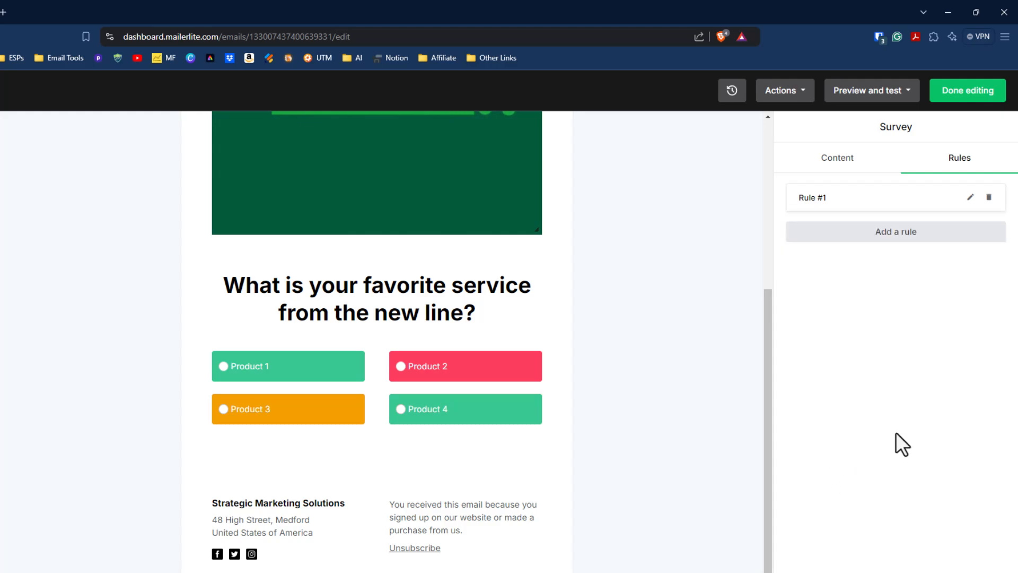
pyautogui.click(969, 197)
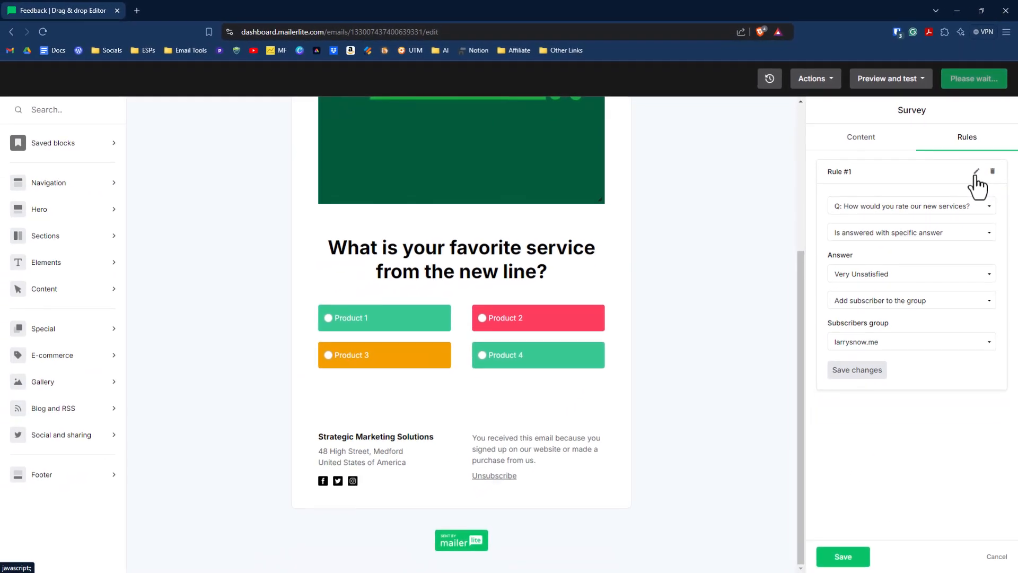
# Return to the survey's Content settings listing Intro, Satisfaction score and Multiple choice.
pyautogui.click(855, 369)
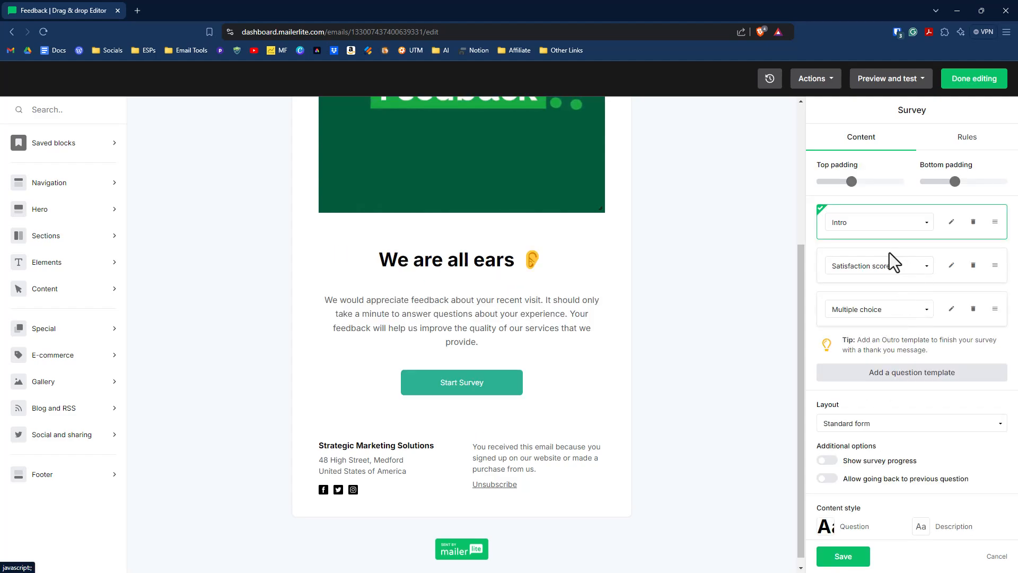
pyautogui.moveTo(900, 327)
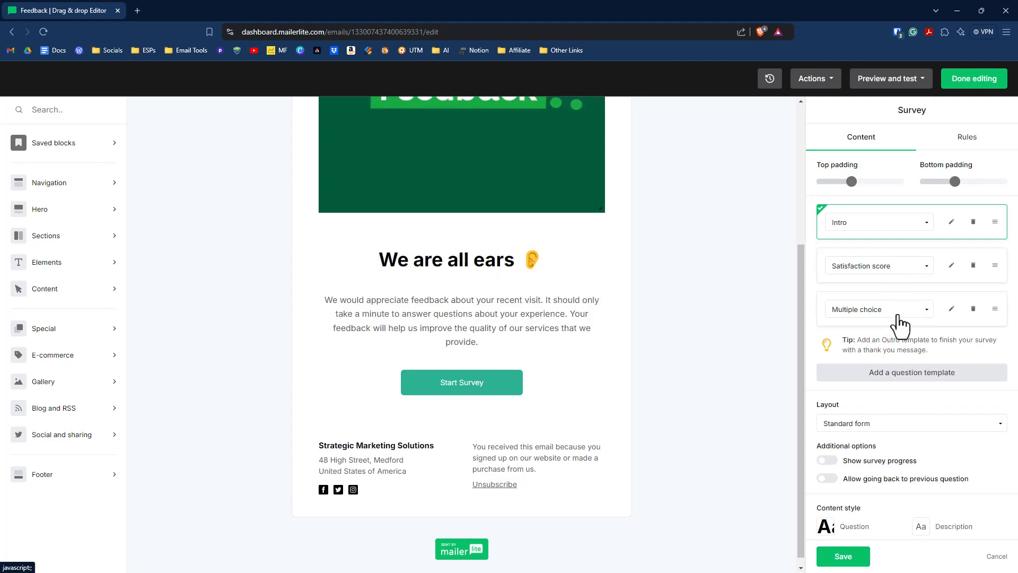
pyautogui.moveTo(905, 331)
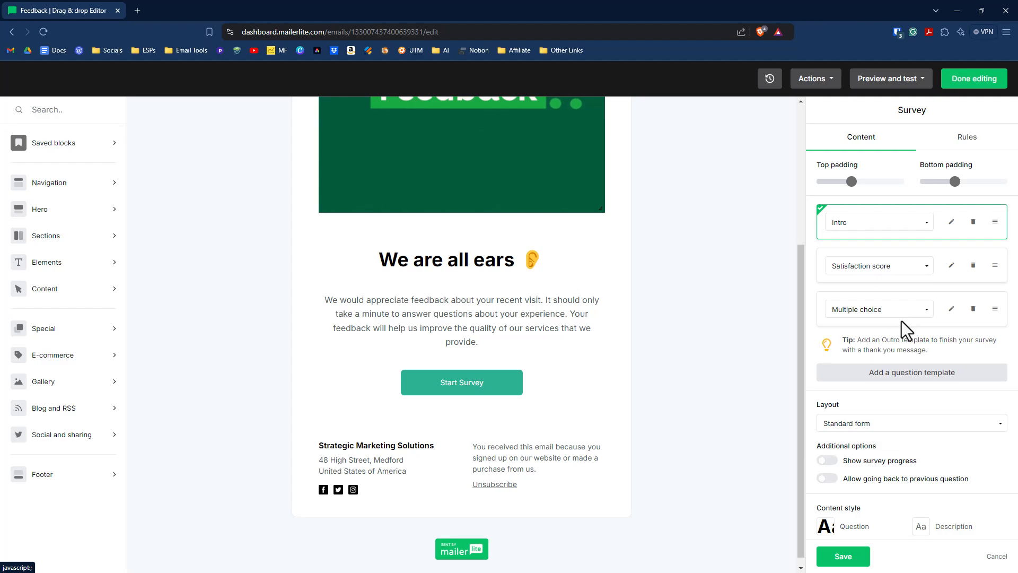
pyautogui.moveTo(905, 334)
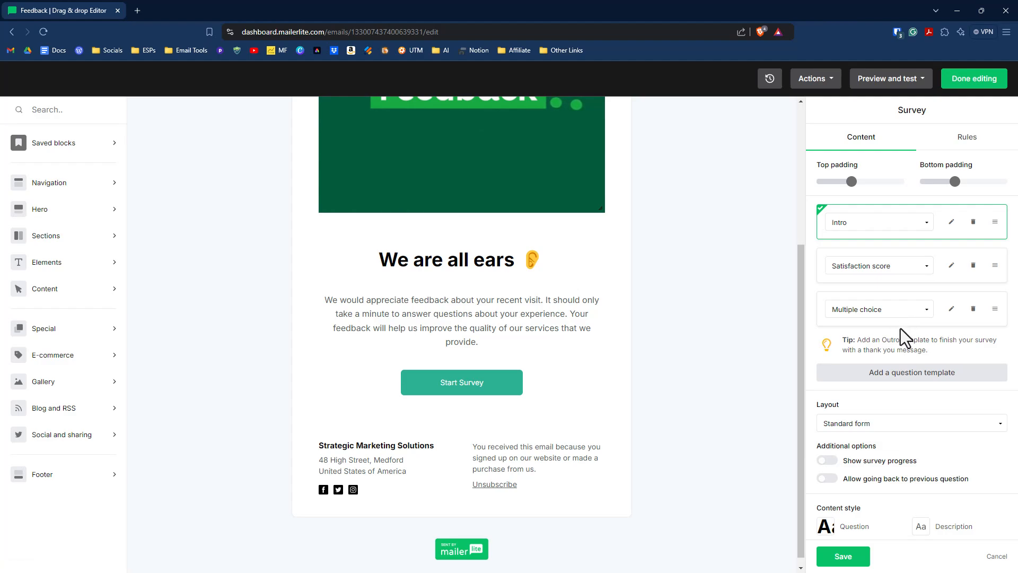
pyautogui.moveTo(906, 383)
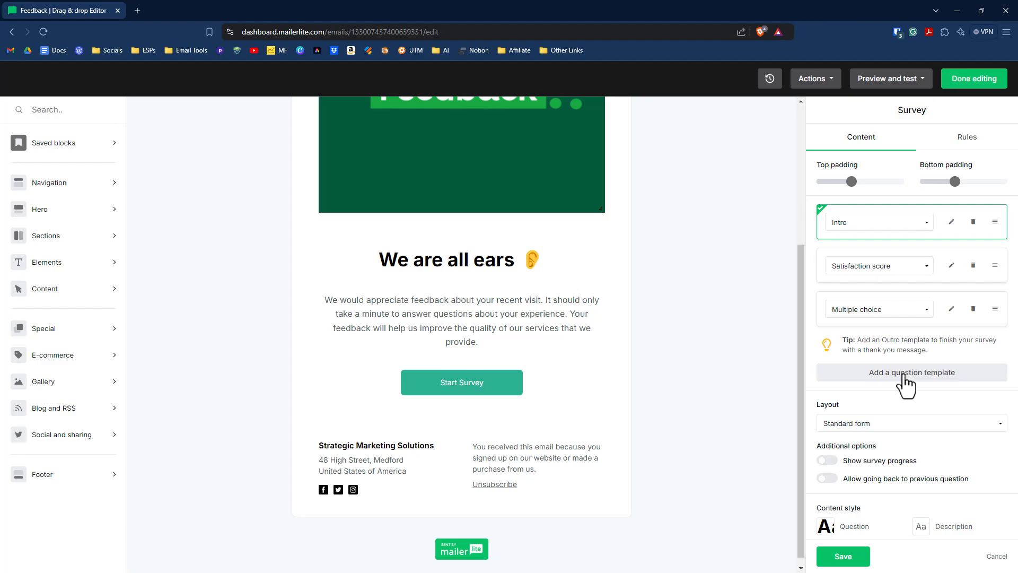
# Add a new question as an Outro thank-you screen and finish editing the email.
pyautogui.click(911, 373)
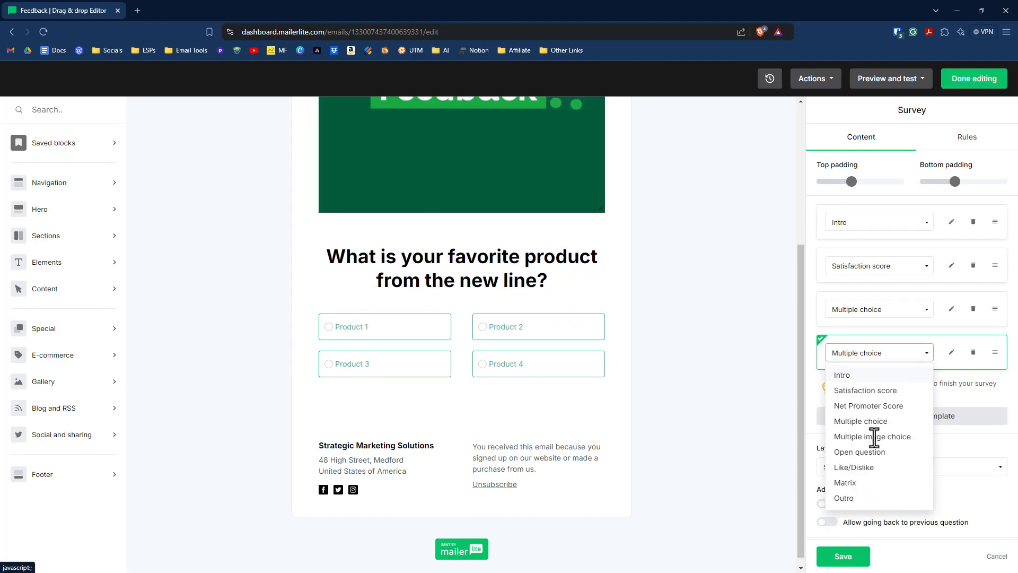
pyautogui.moveTo(850, 498)
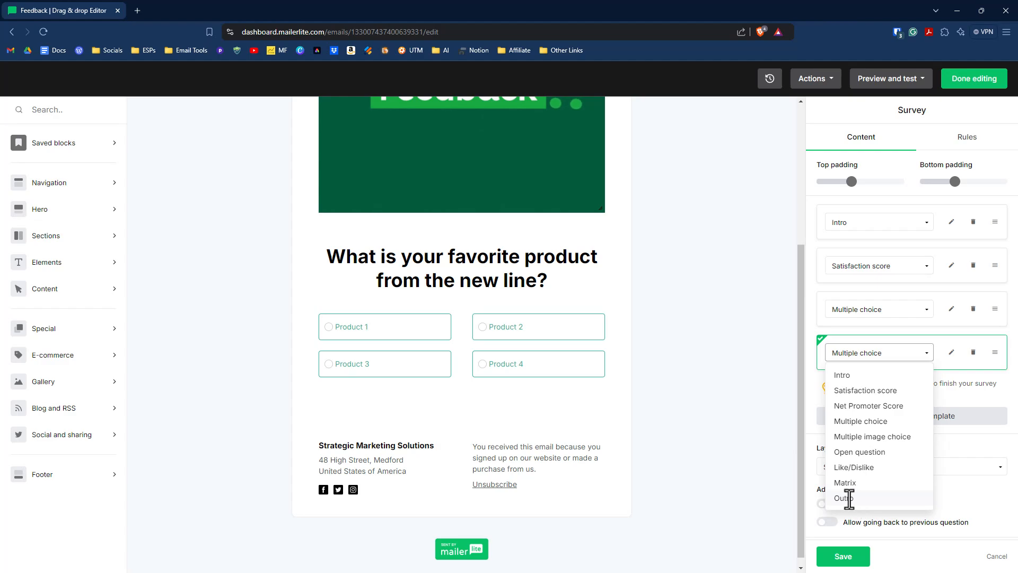
pyautogui.click(841, 498)
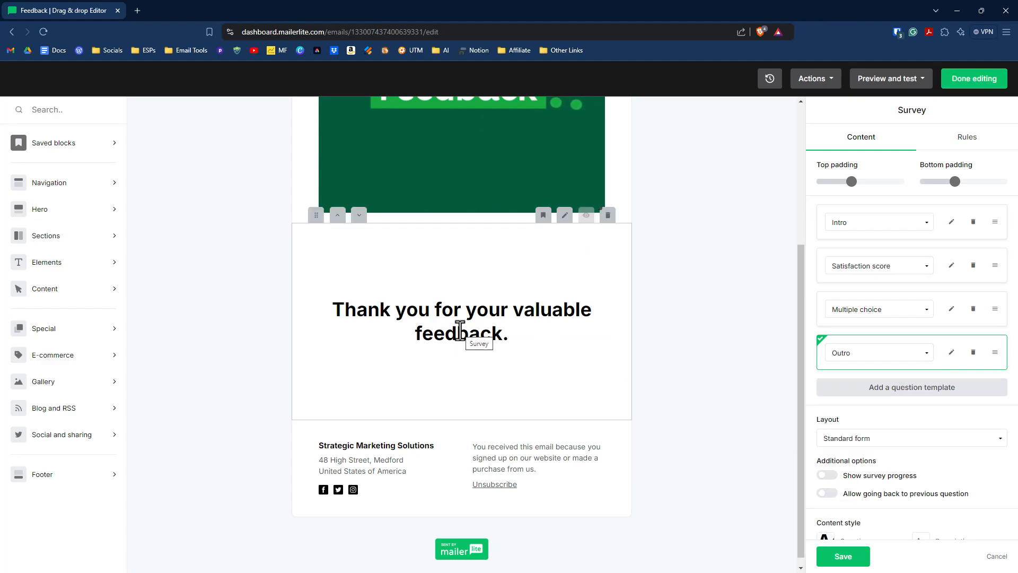
pyautogui.moveTo(662, 344)
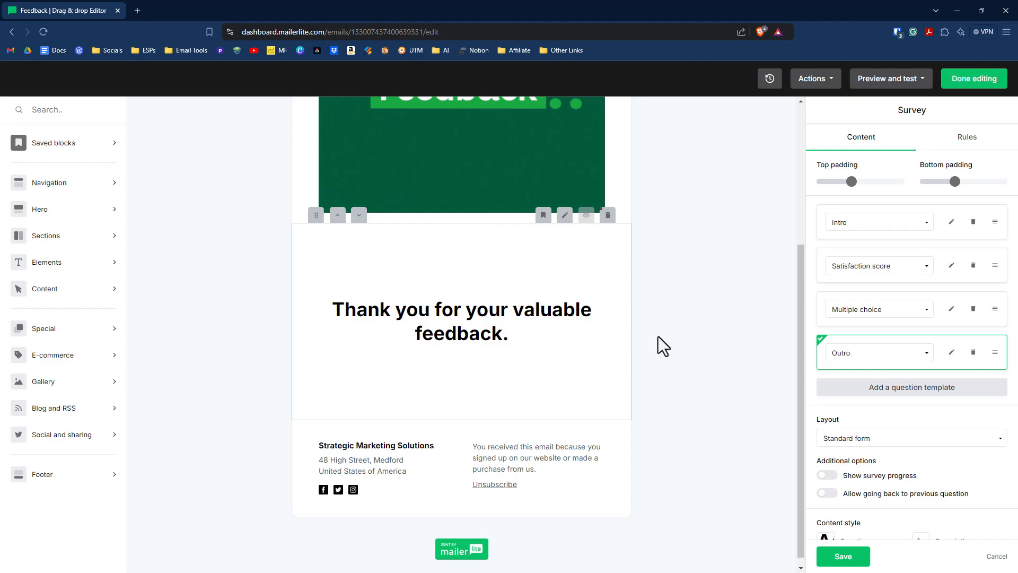
pyautogui.click(974, 78)
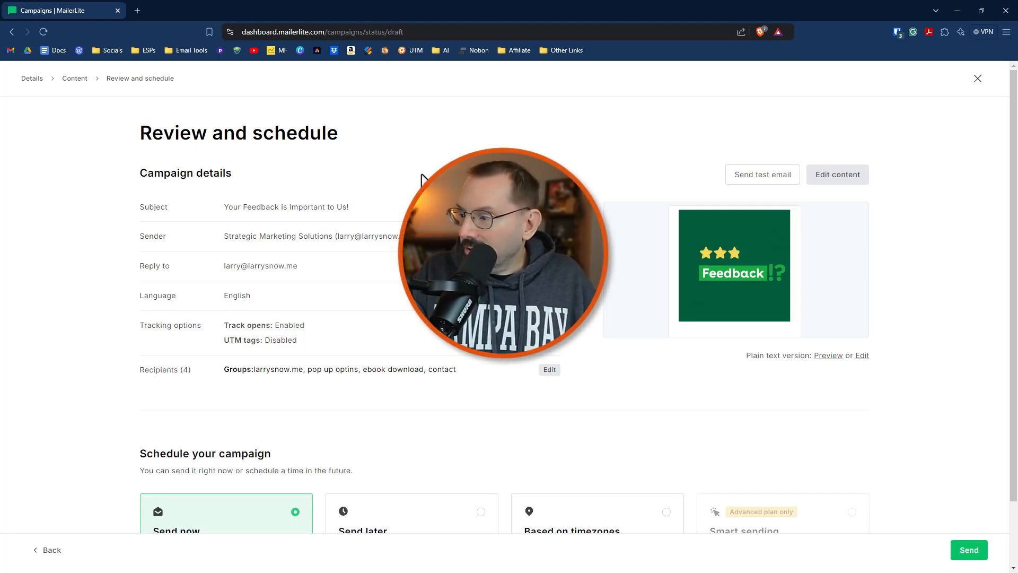
pyautogui.scroll(-3)
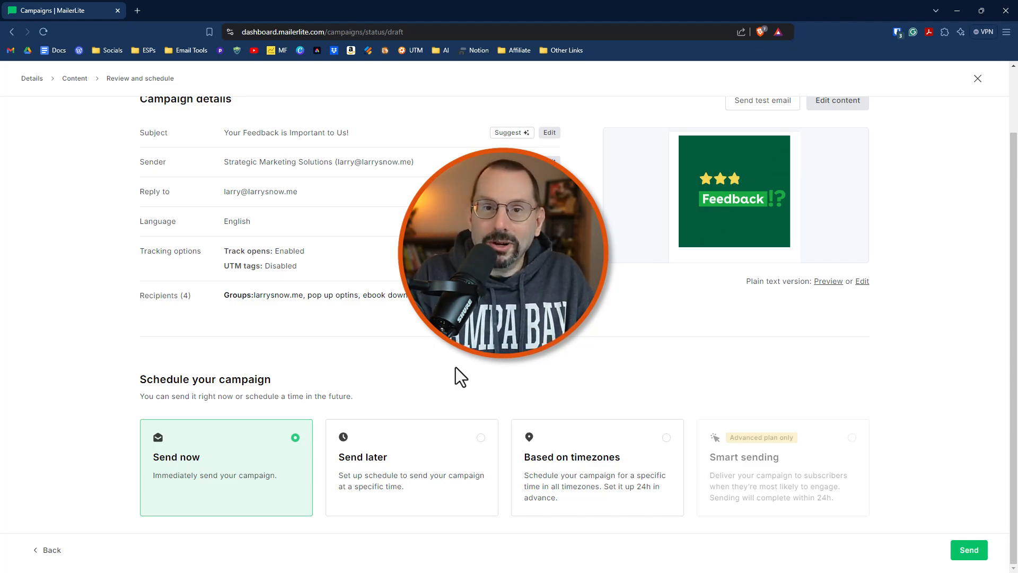
pyautogui.moveTo(538, 388)
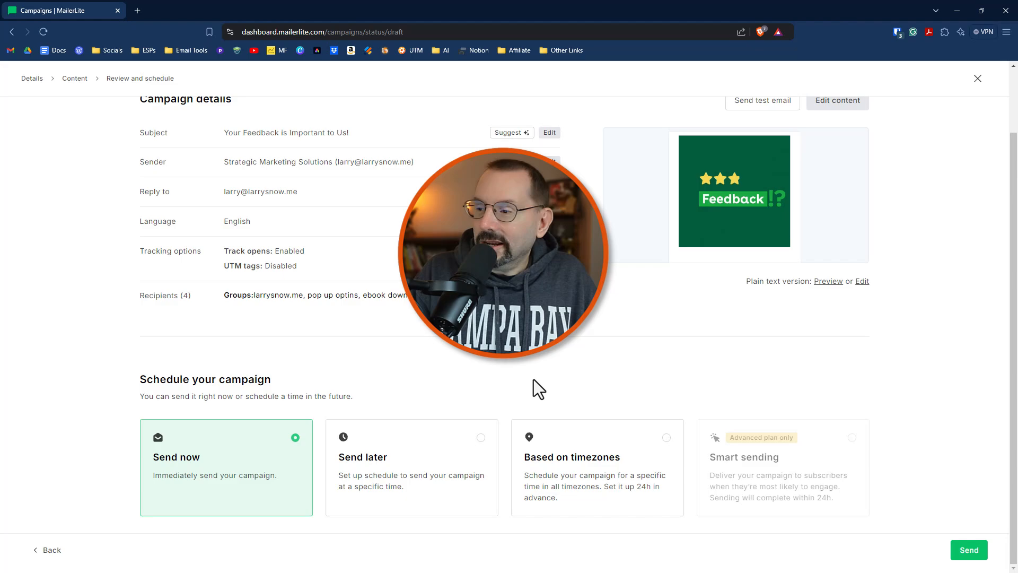
pyautogui.moveTo(598, 324)
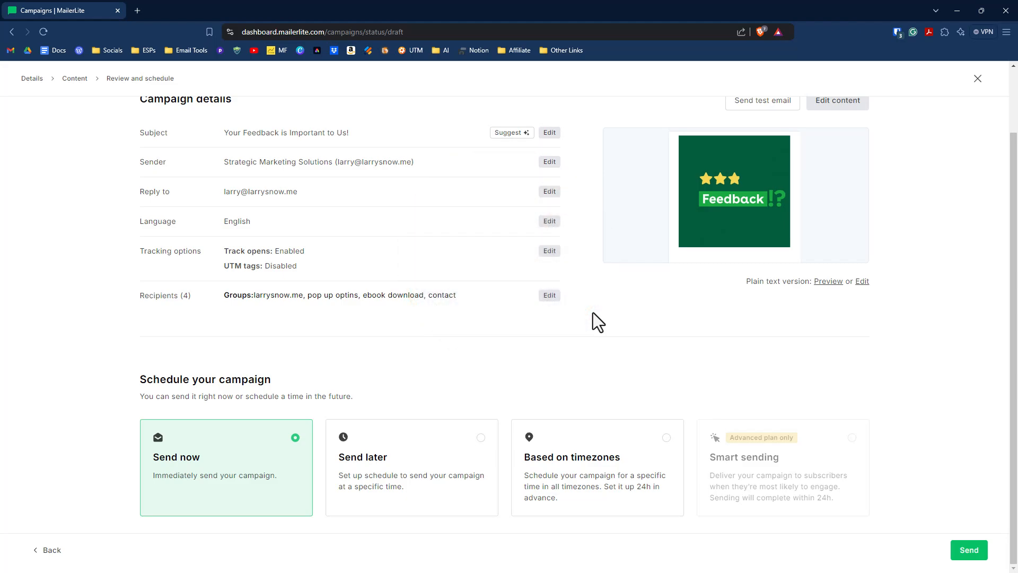
# View the report of the sent Feedback campaign from the Sent campaigns list.
pyautogui.click(968, 550)
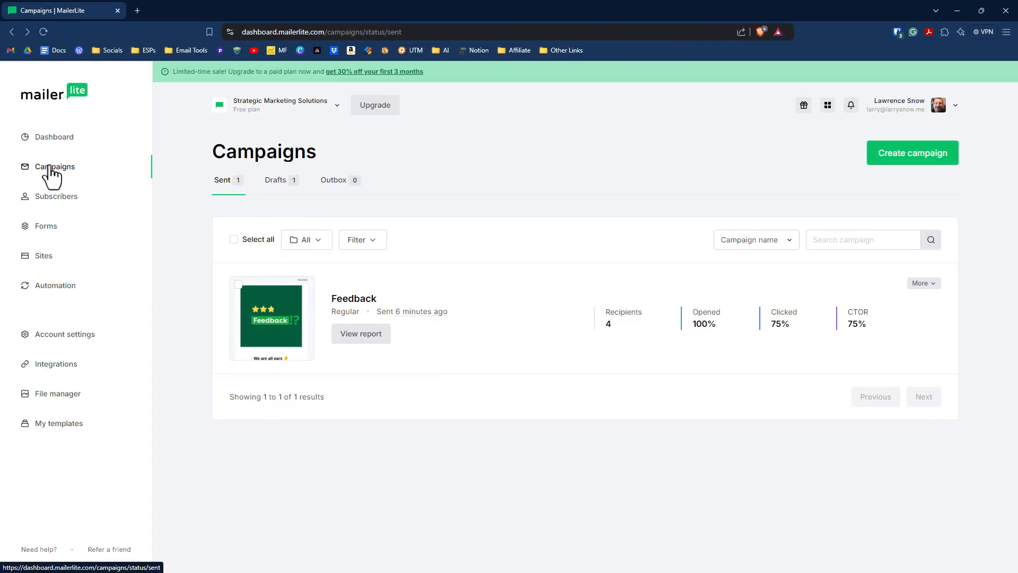
pyautogui.moveTo(354, 297)
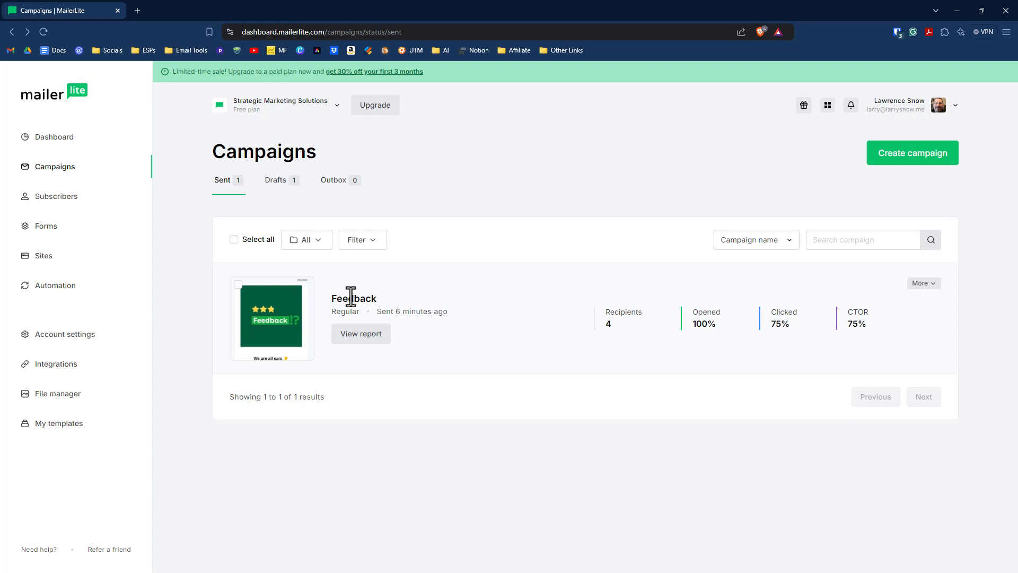
pyautogui.moveTo(497, 292)
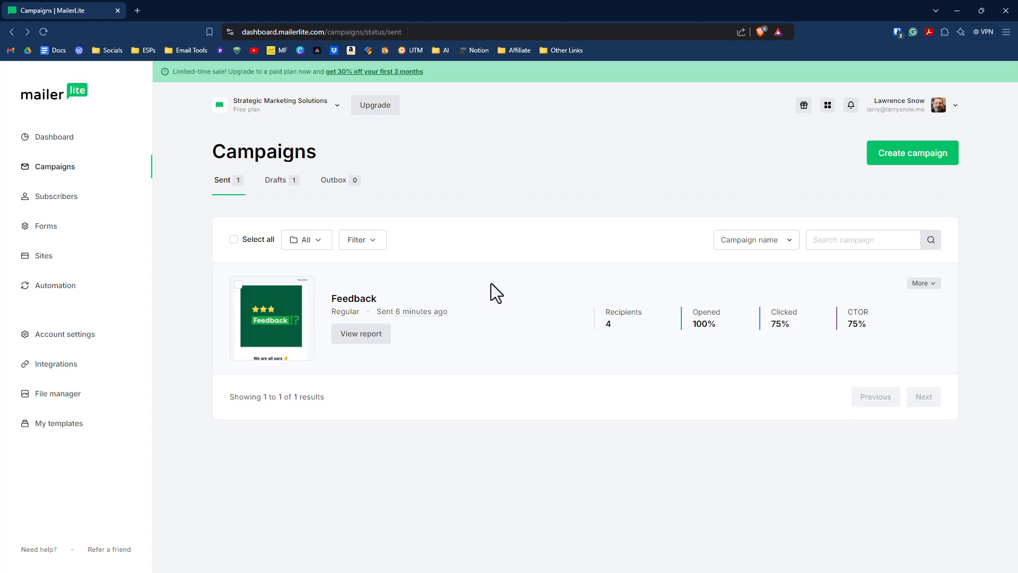
pyautogui.moveTo(361, 333)
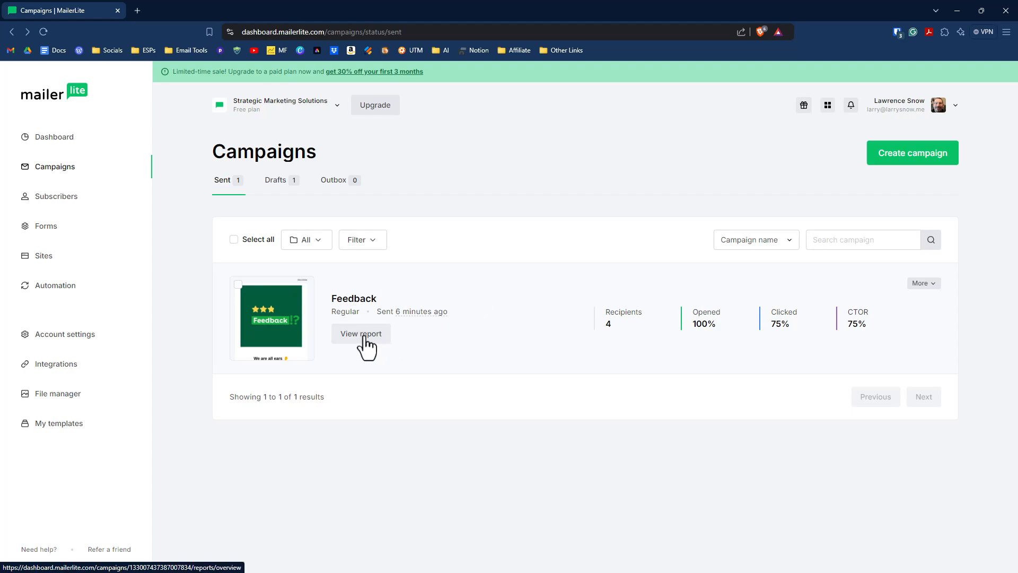
pyautogui.click(361, 333)
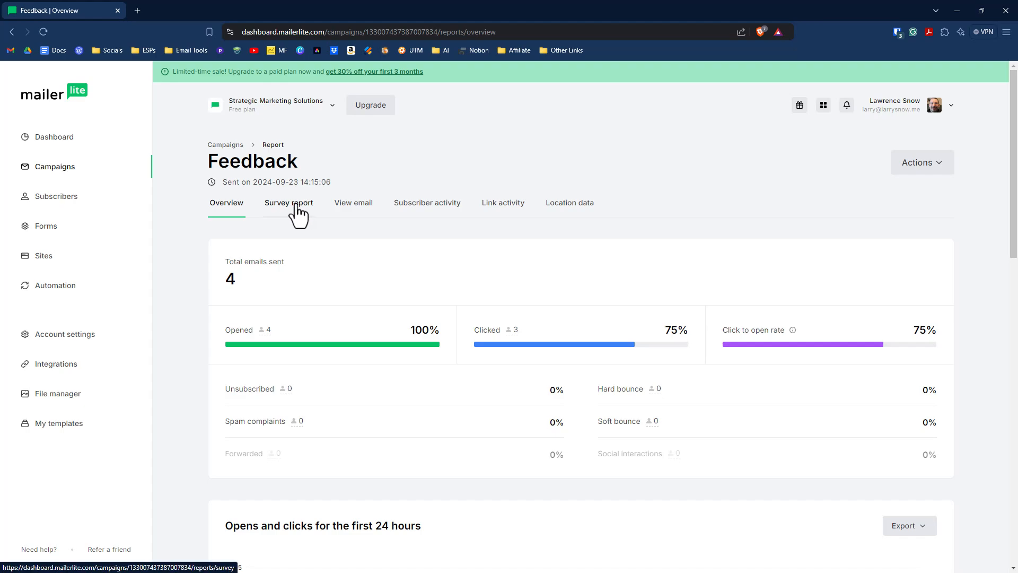
# View the Feedback survey report: 4 started, 4 completed, 100% completion, with both questions' vote breakdowns.
pyautogui.click(288, 203)
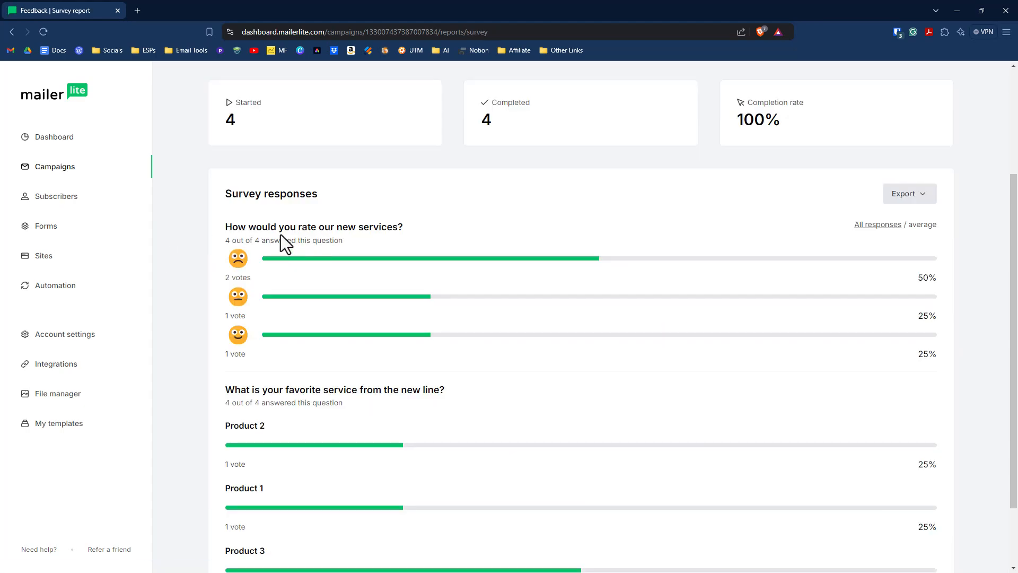
pyautogui.moveTo(290, 275)
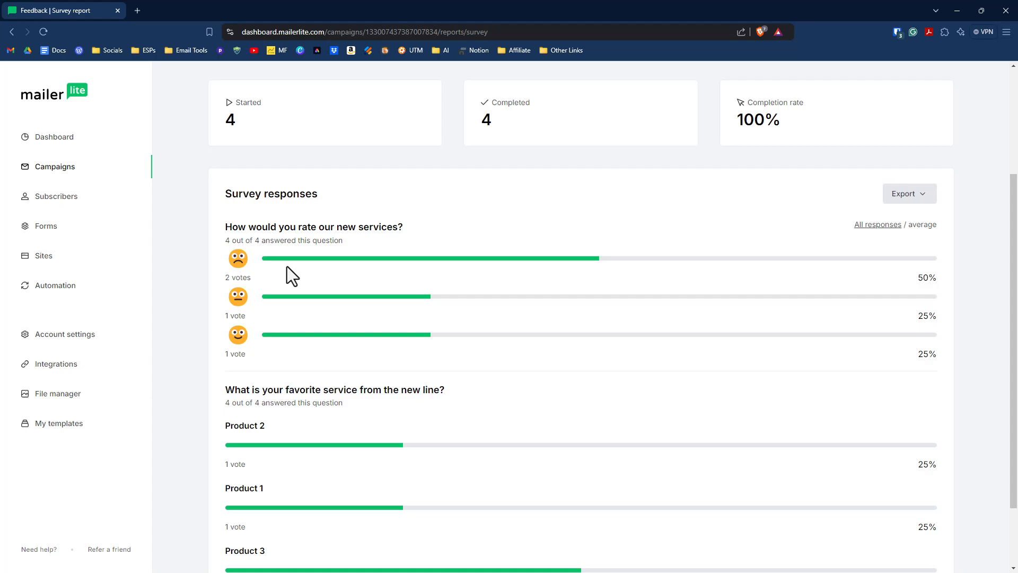
pyautogui.moveTo(269, 297)
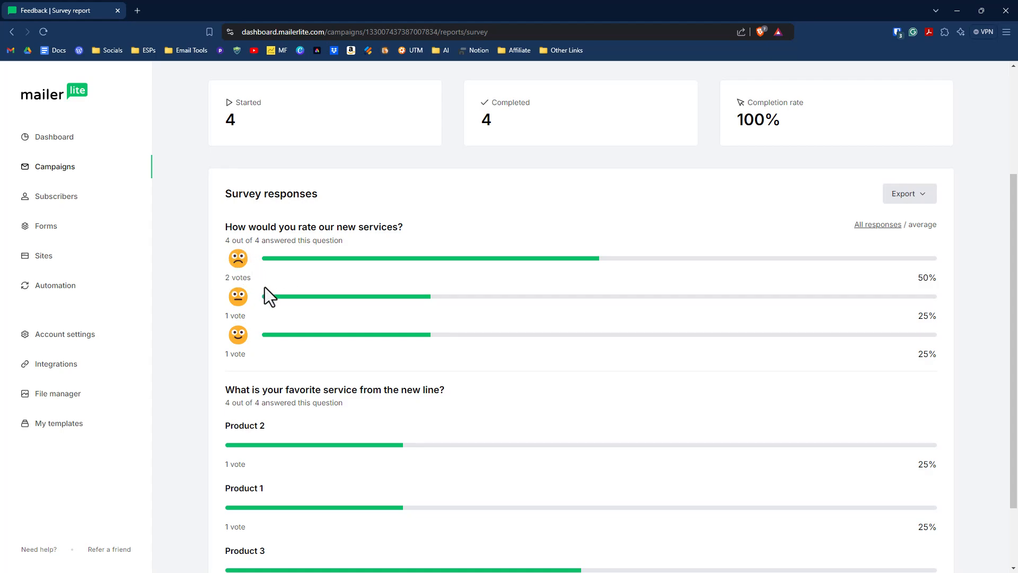
pyautogui.moveTo(270, 364)
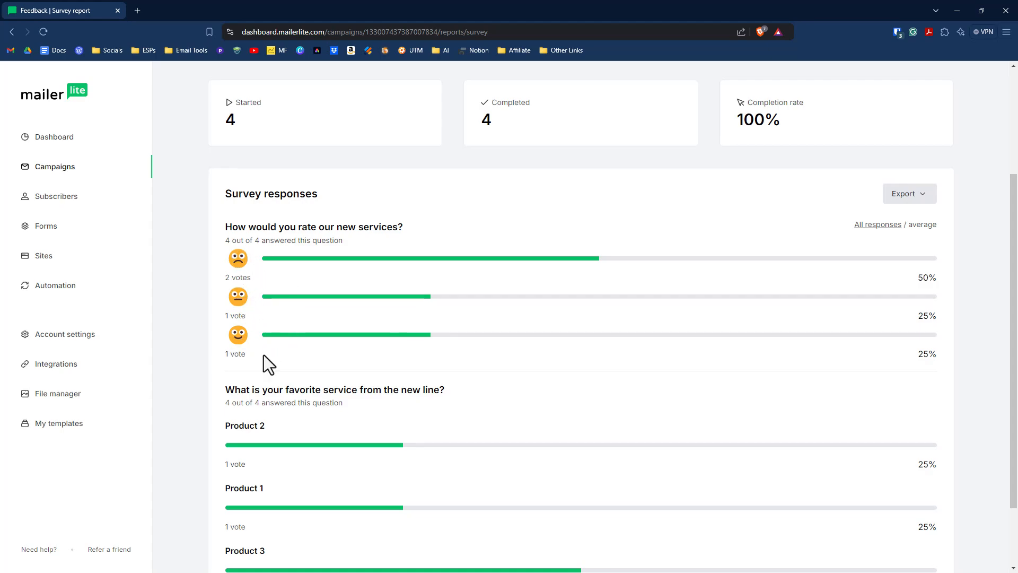
pyautogui.scroll(-3)
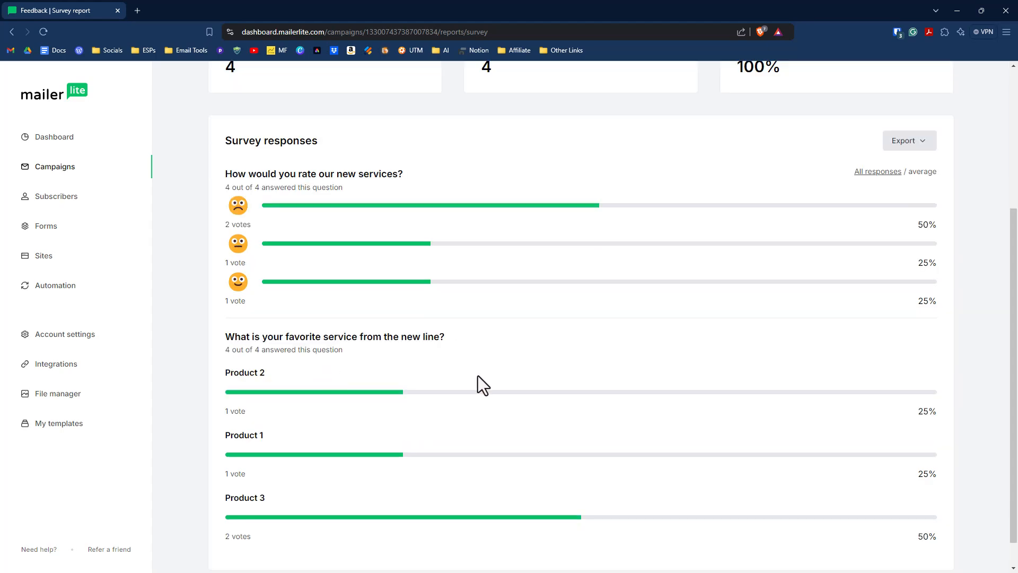
pyautogui.scroll(-3)
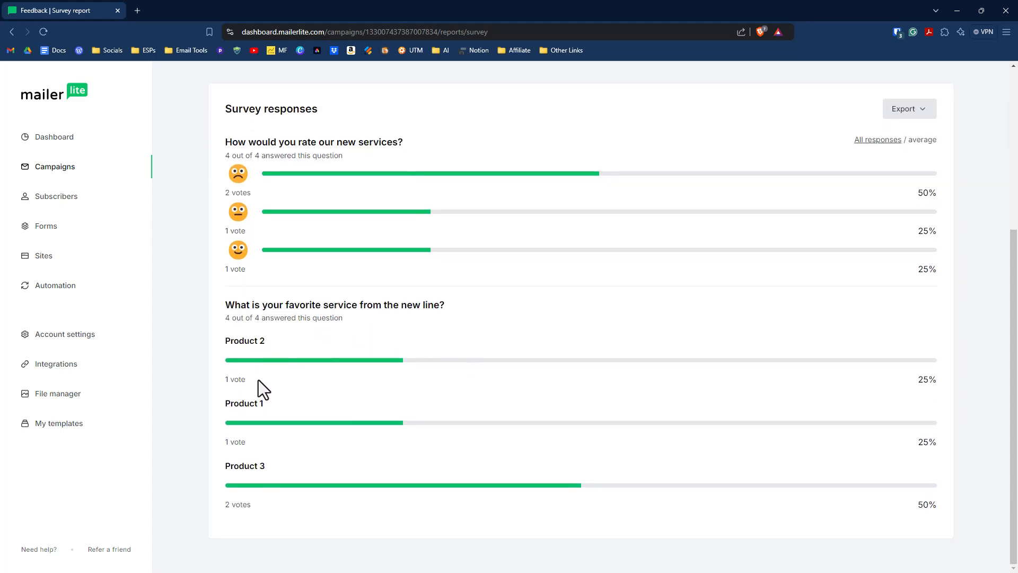
pyautogui.moveTo(382, 370)
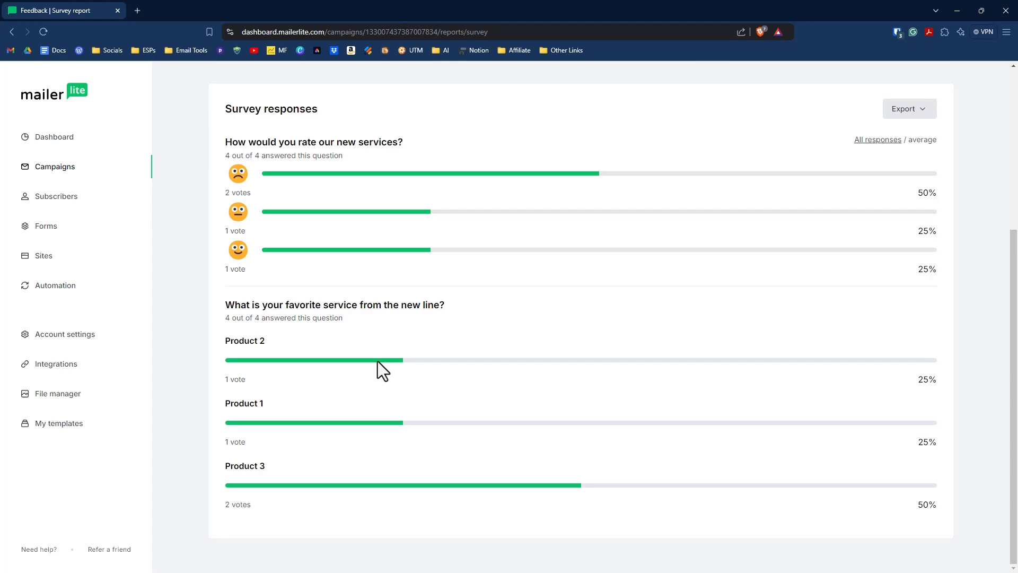
pyautogui.moveTo(263, 363)
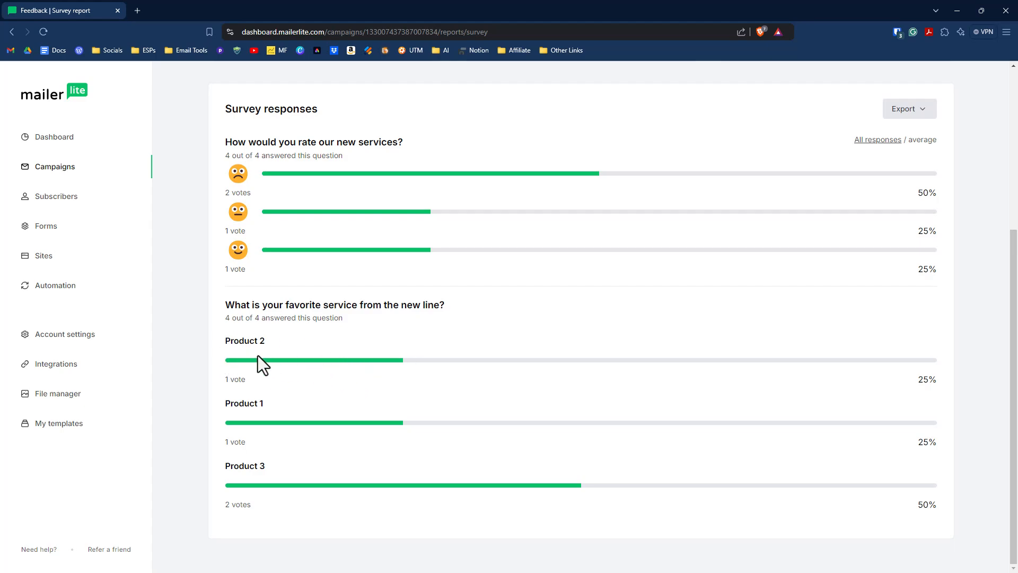
pyautogui.moveTo(350, 433)
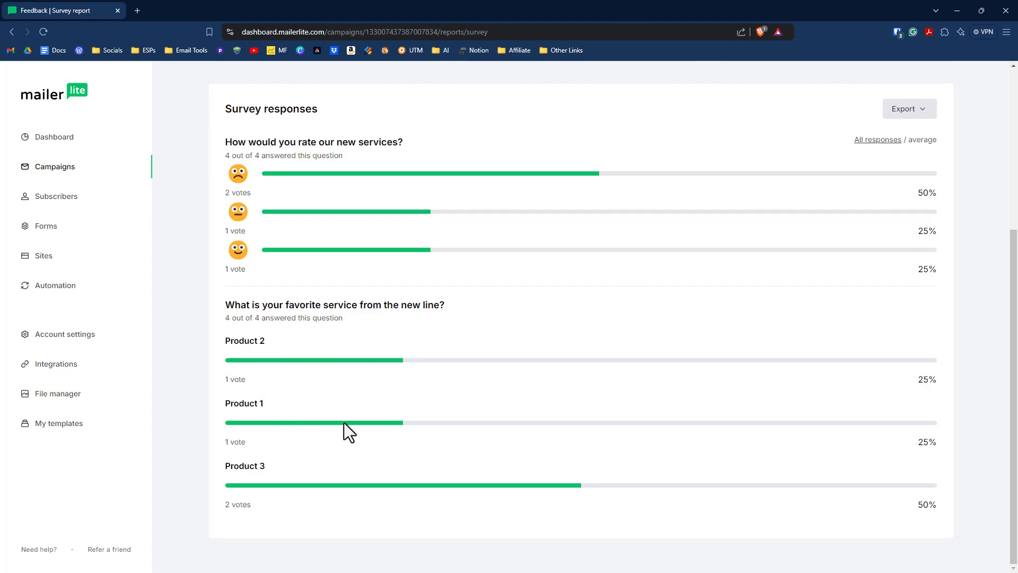
pyautogui.scroll(3)
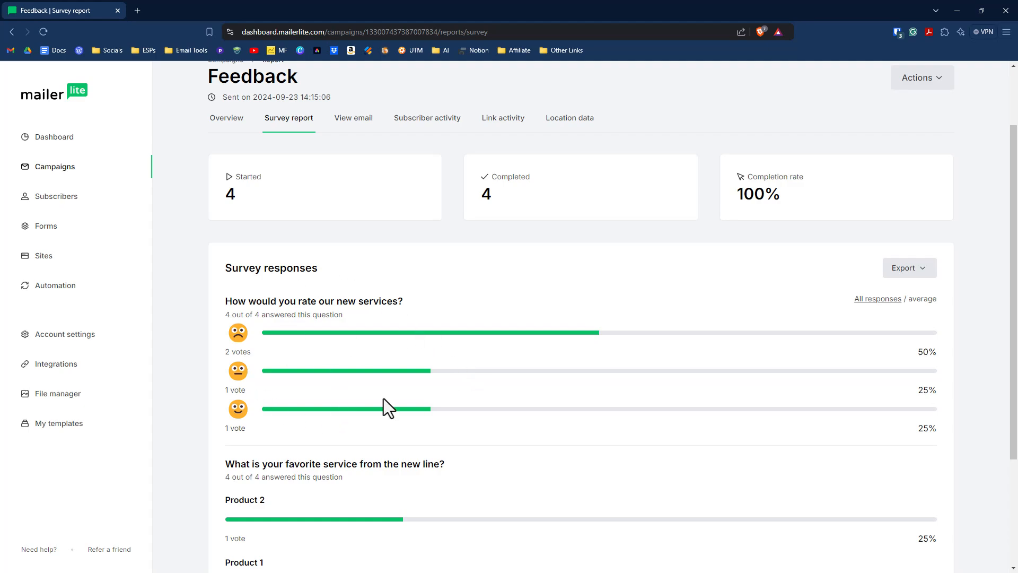
pyautogui.click(908, 267)
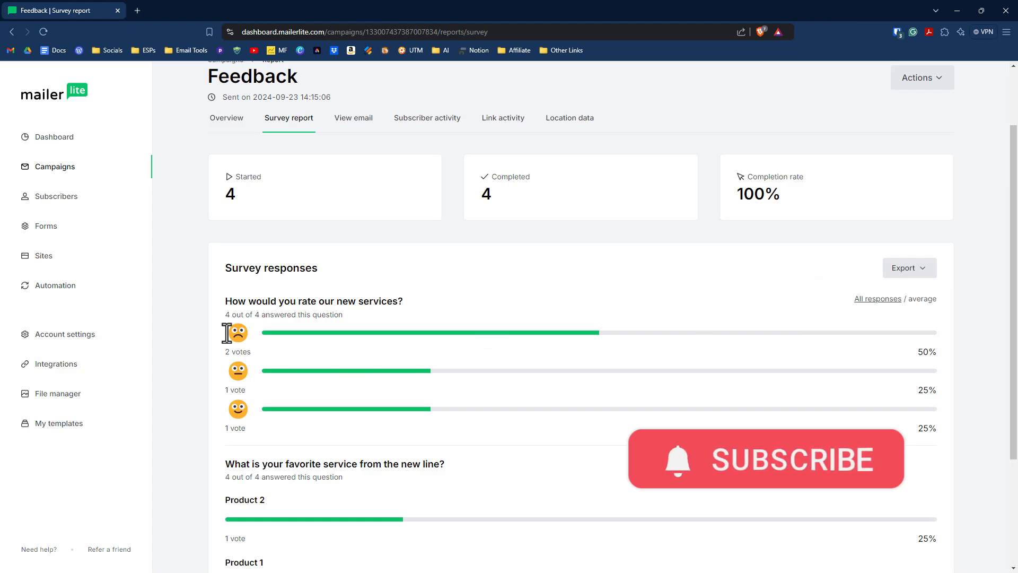
pyautogui.moveTo(253, 339)
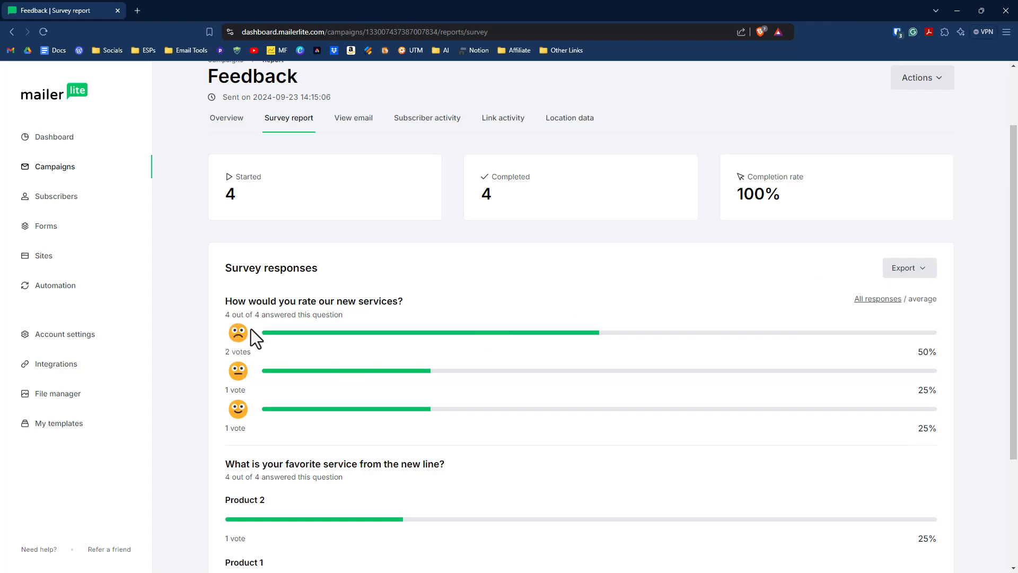
pyautogui.moveTo(188, 314)
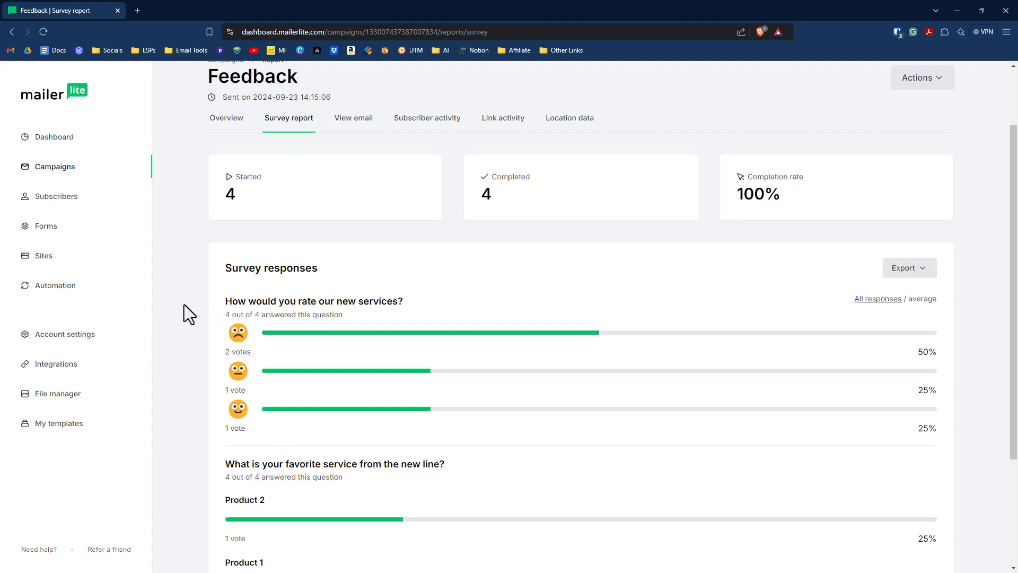
pyautogui.moveTo(209, 245)
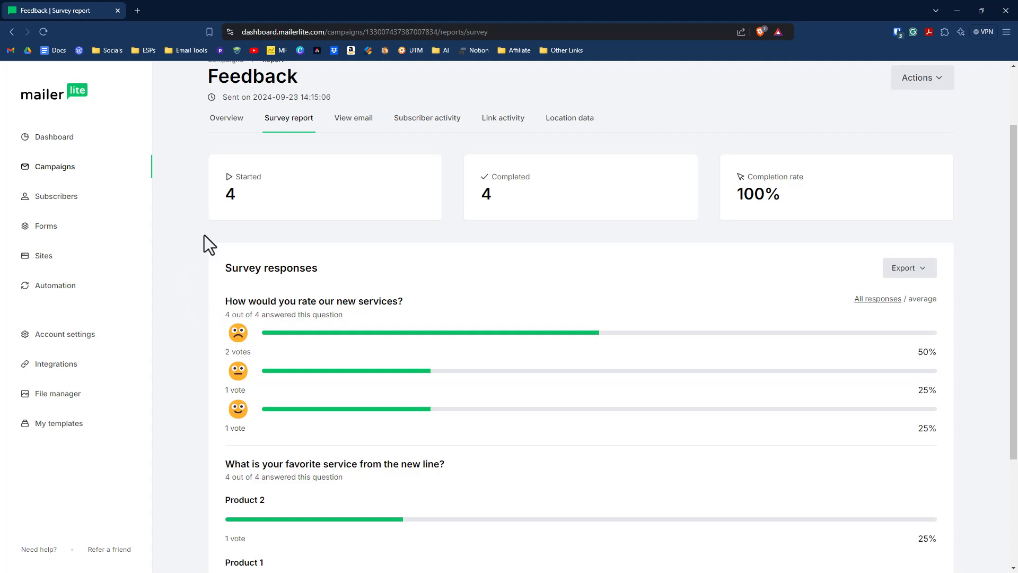
pyautogui.moveTo(370, 296)
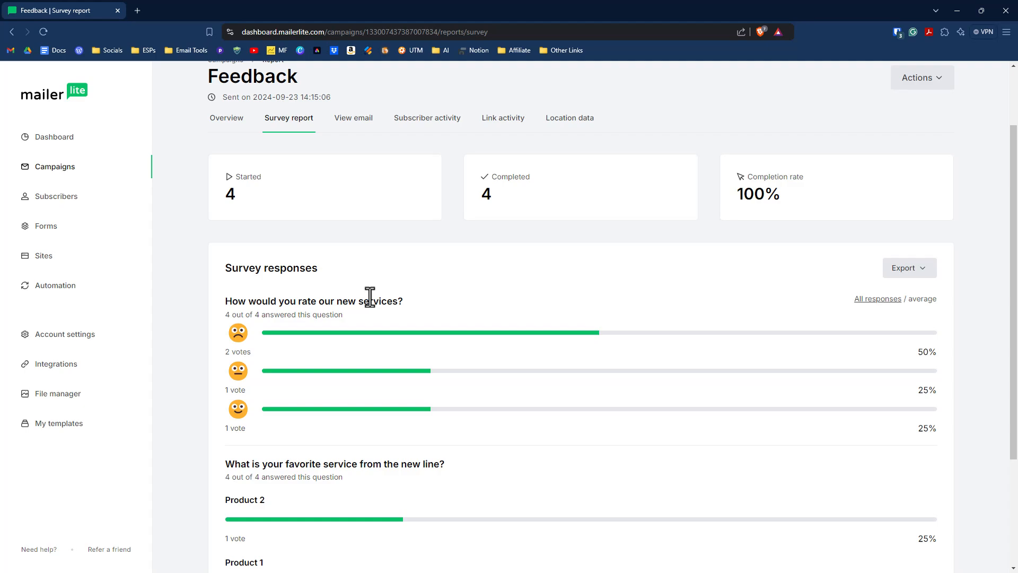
pyautogui.scroll(-3)
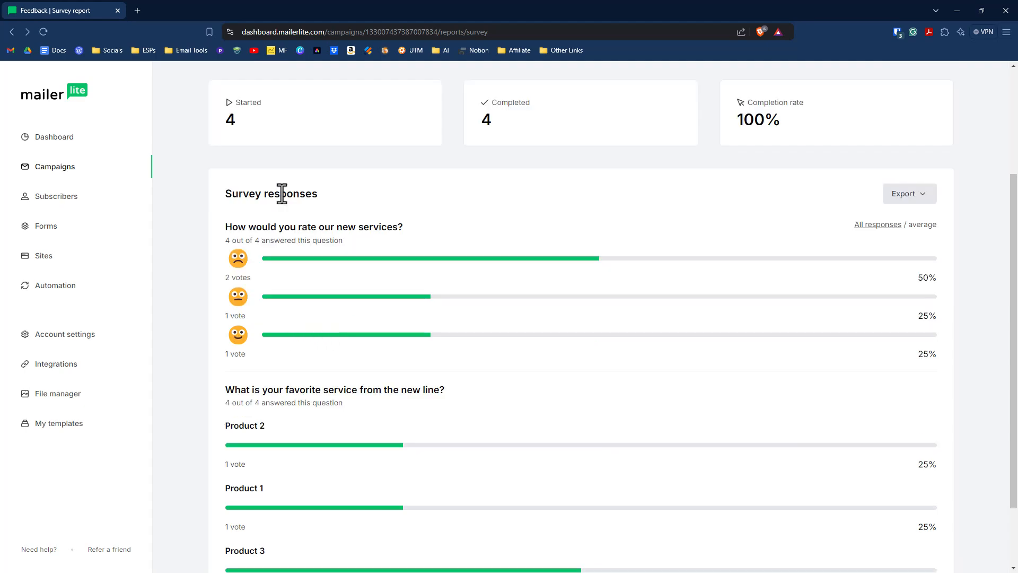
pyautogui.moveTo(433, 234)
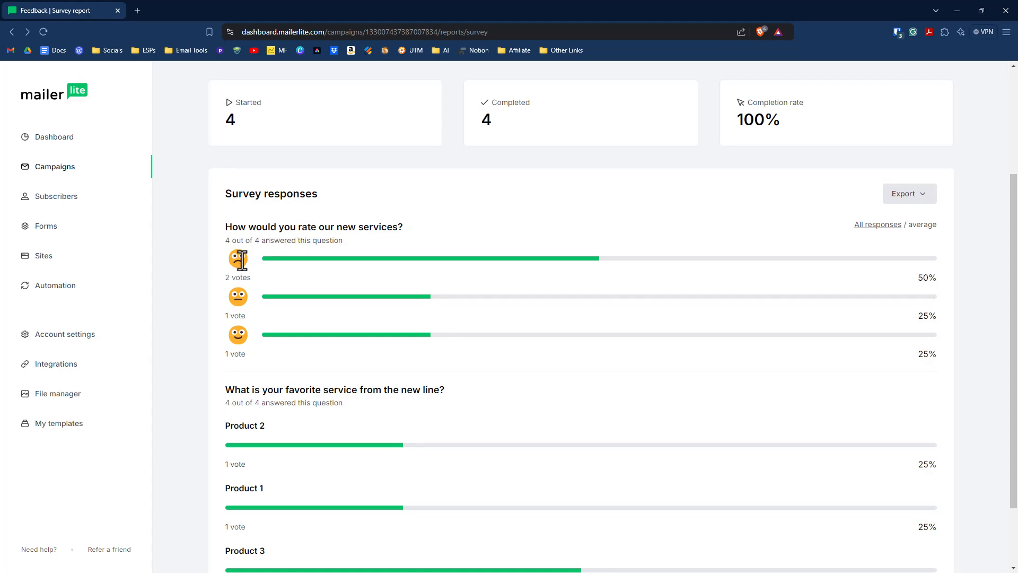
pyautogui.moveTo(237, 334)
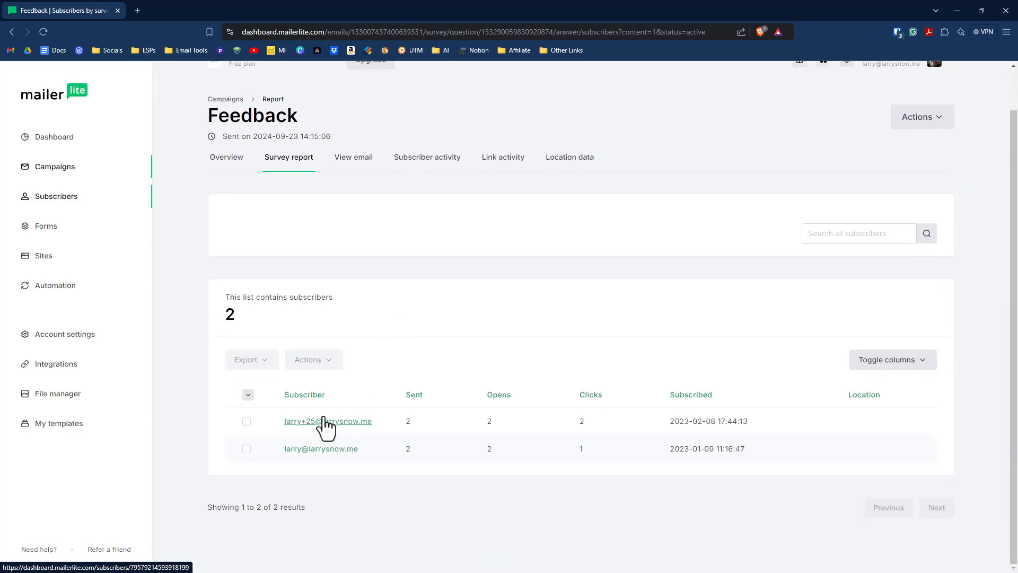
pyautogui.moveTo(327, 452)
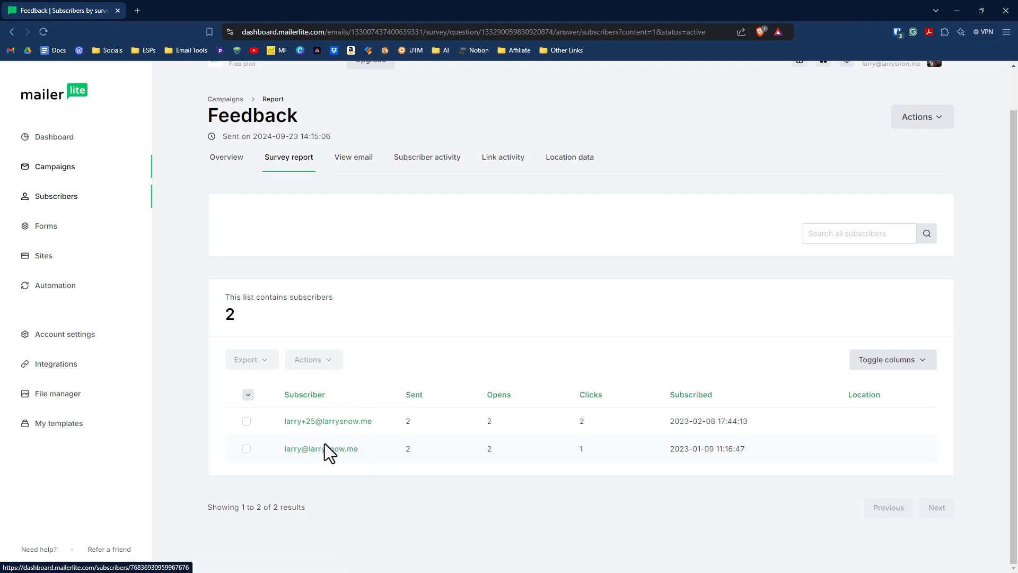
pyautogui.moveTo(328, 420)
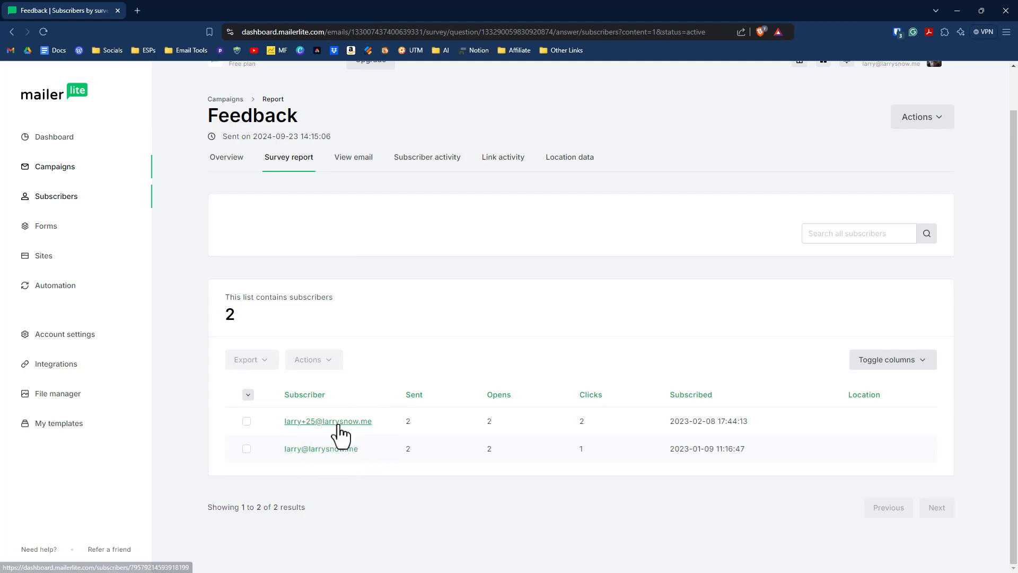
# From the lowest rating's two voters, view one subscriber's profile details.
pyautogui.click(321, 447)
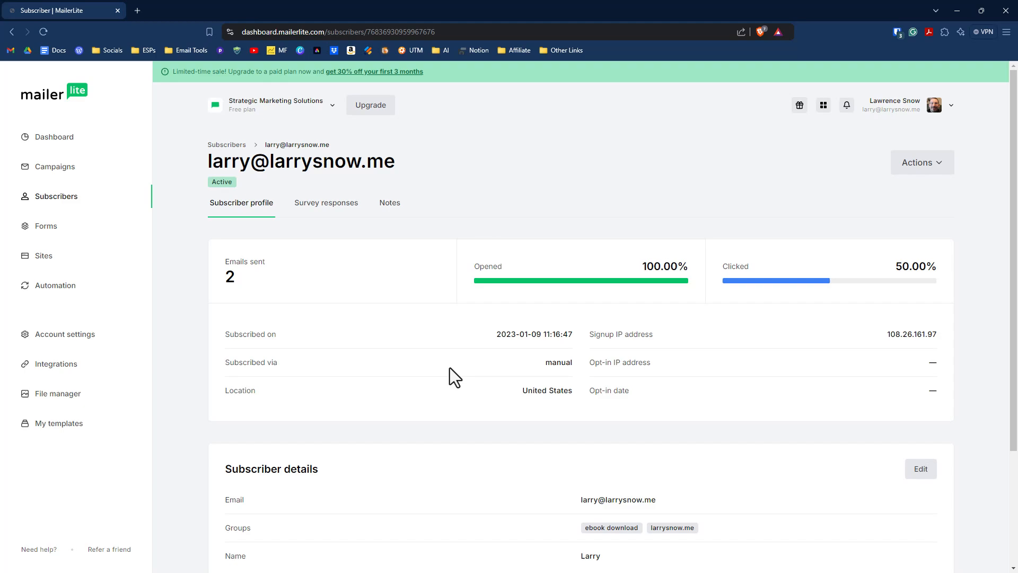
pyautogui.scroll(-3)
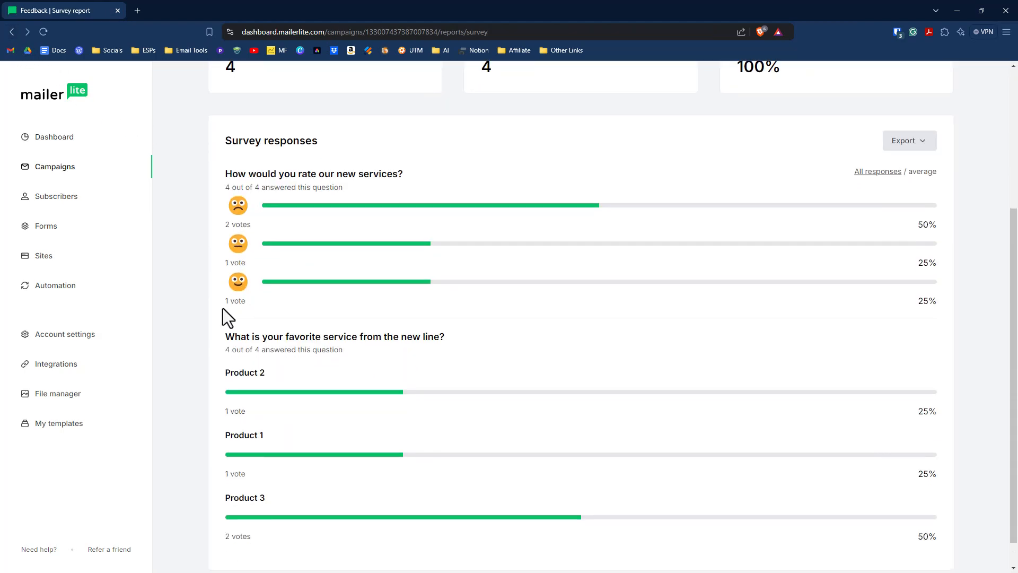
# Review both question breakdowns in the survey report, Product 3 leading with 2 votes (50%).
pyautogui.scroll(-3)
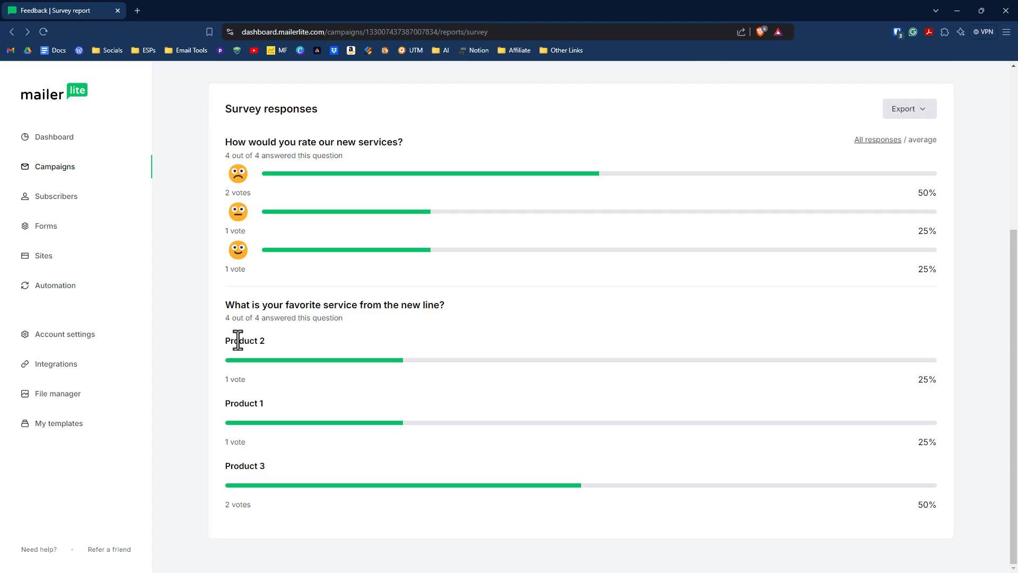
pyautogui.moveTo(439, 332)
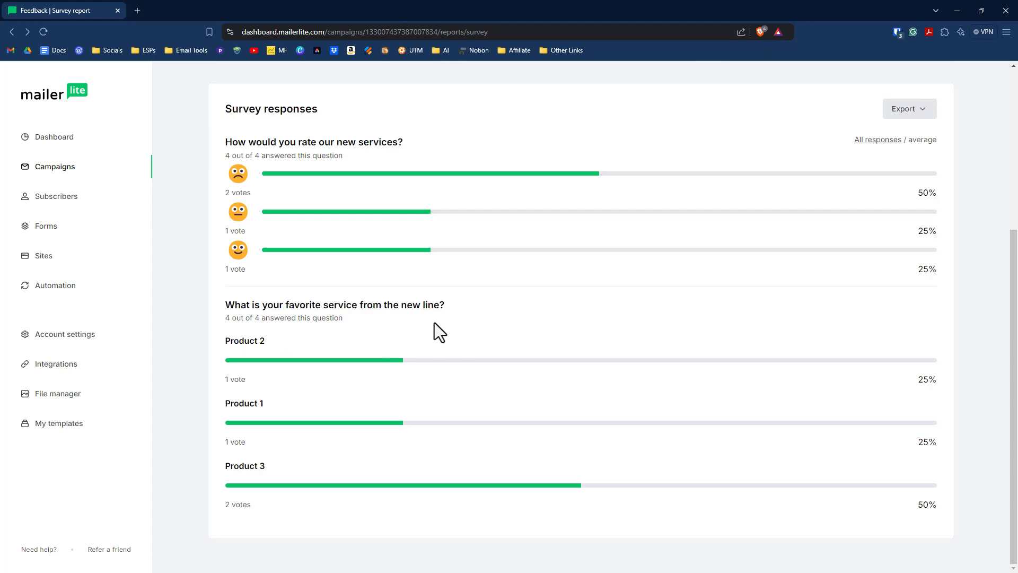
pyautogui.scroll(3)
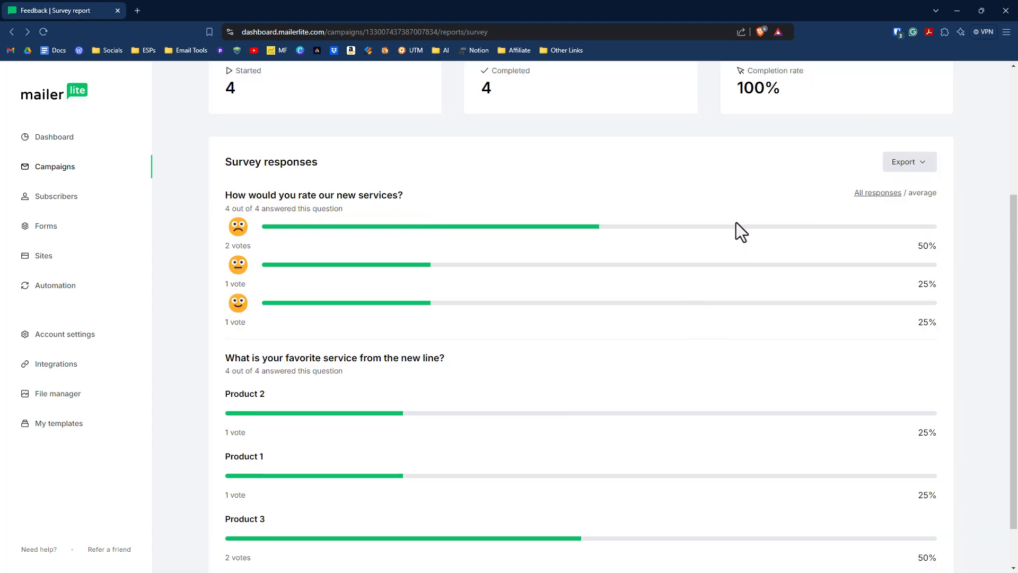